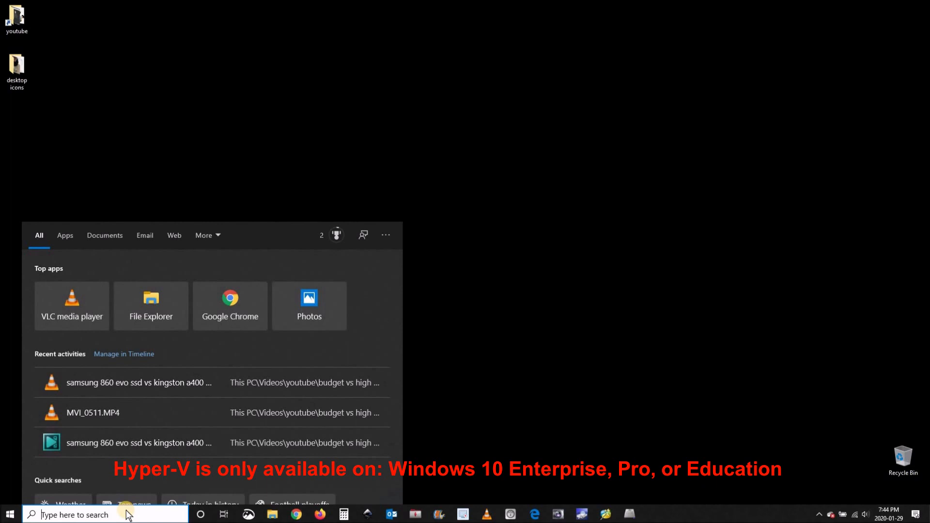
Step: Enable the Hyper-V feature with all subfeatures checked and apply the change to start installation
type("hy")
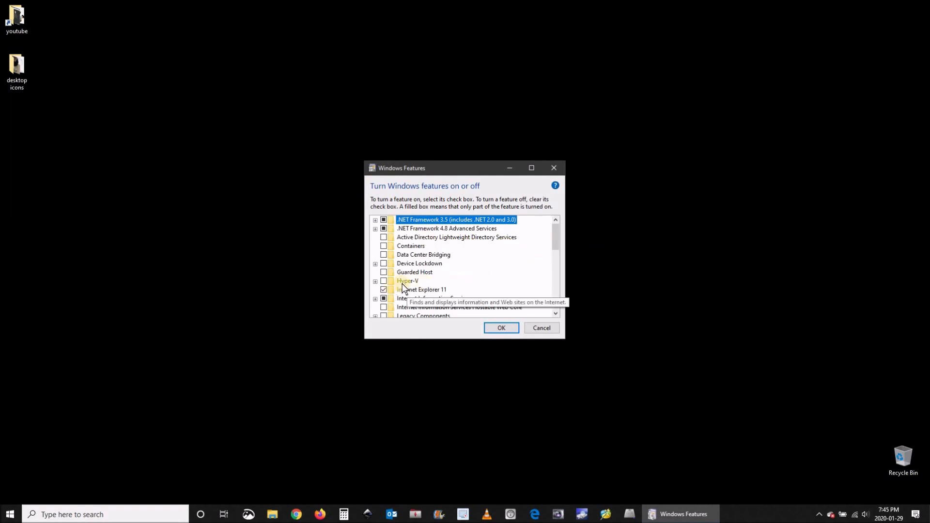
left_click(375, 281)
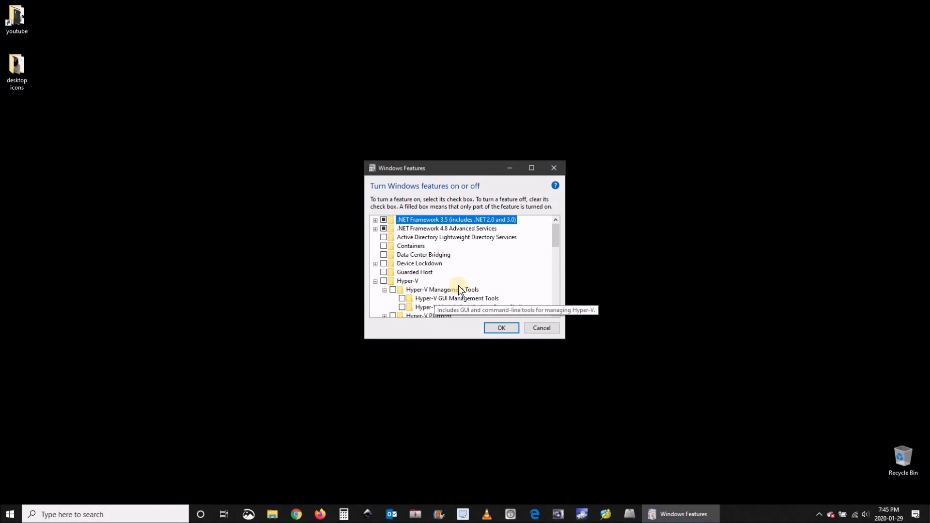
scroll("down", 3)
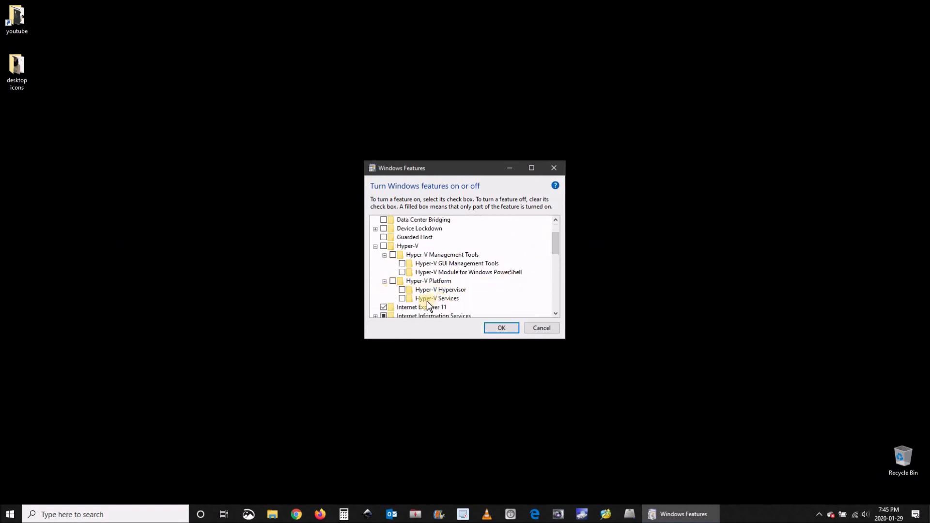
left_click(384, 245)
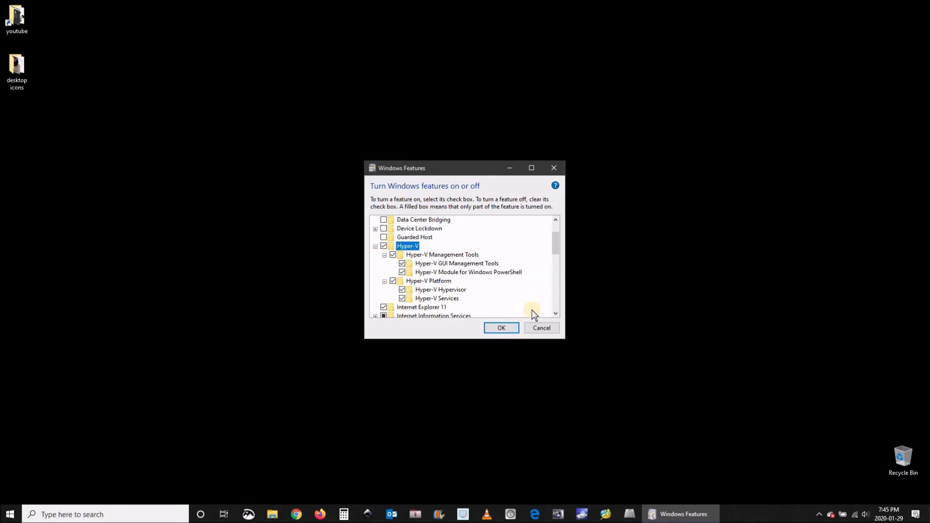
left_click(501, 328)
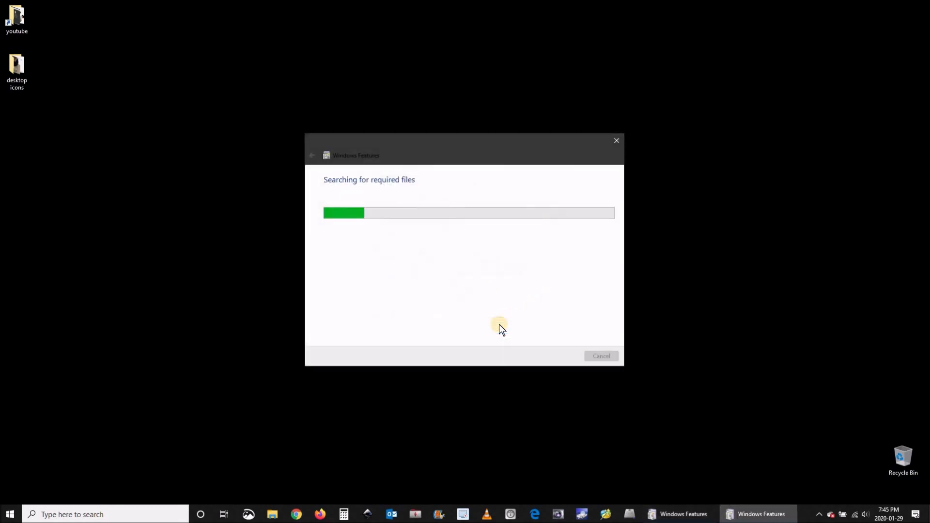
mouse_move(55, 279)
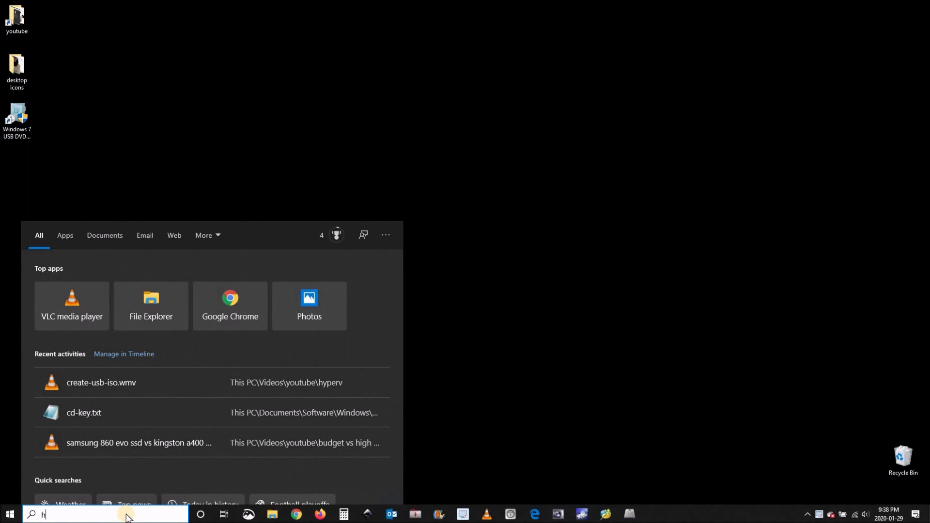
Step: Launch Hyper-V Manager from Windows search using 'hyperv'
type("yperv")
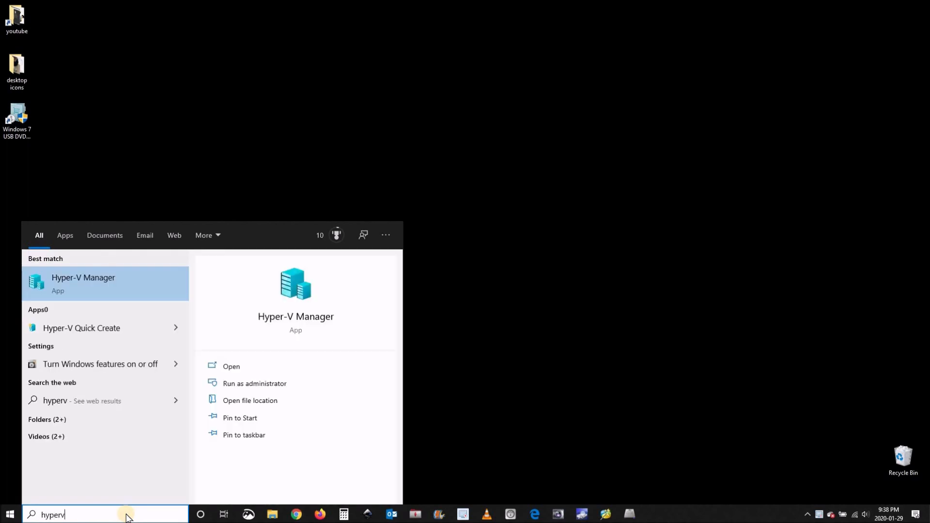
left_click(83, 283)
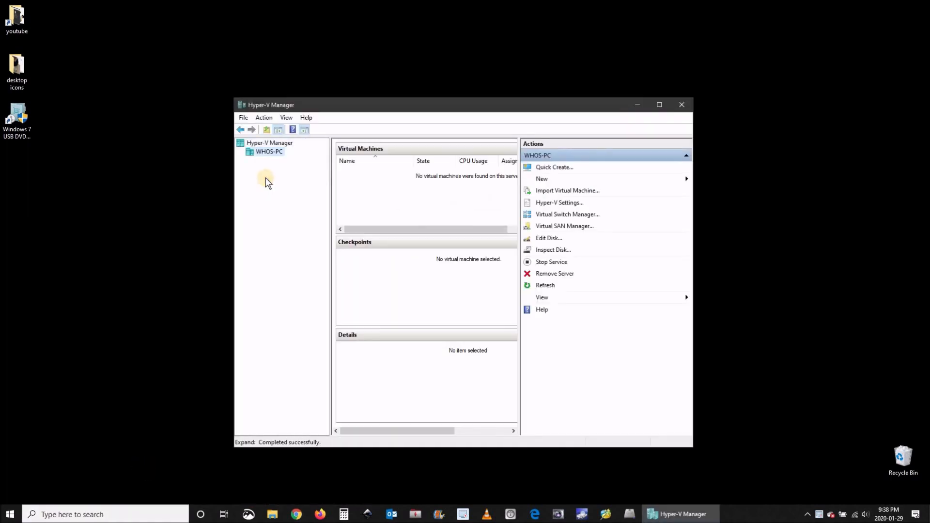
mouse_move(266, 177)
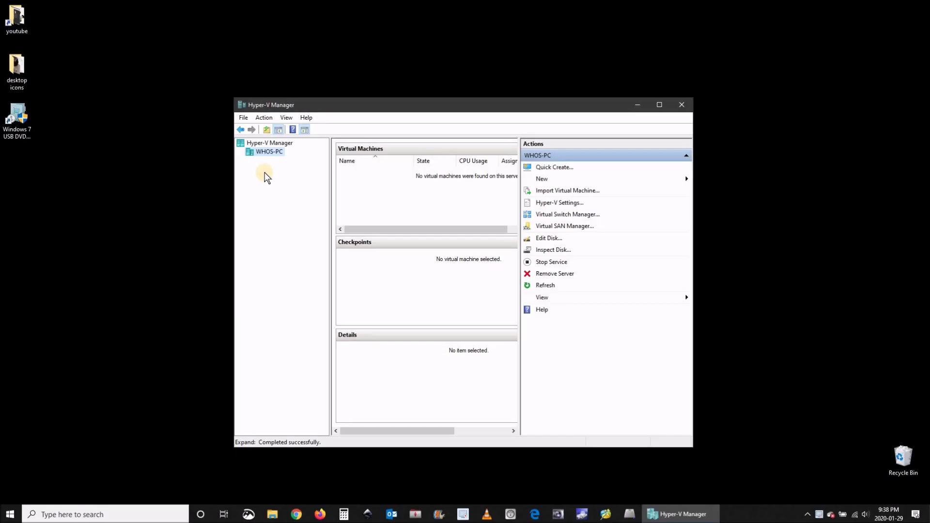
mouse_move(567, 190)
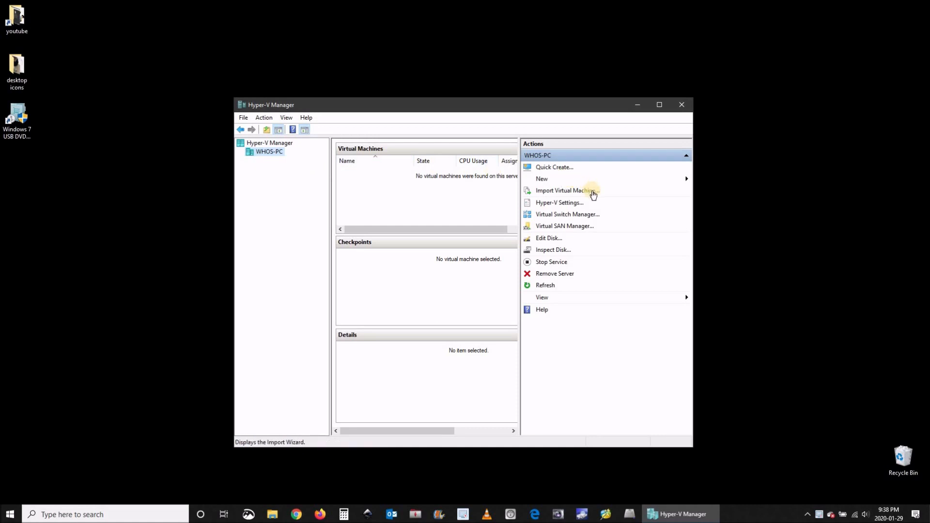
mouse_move(567, 214)
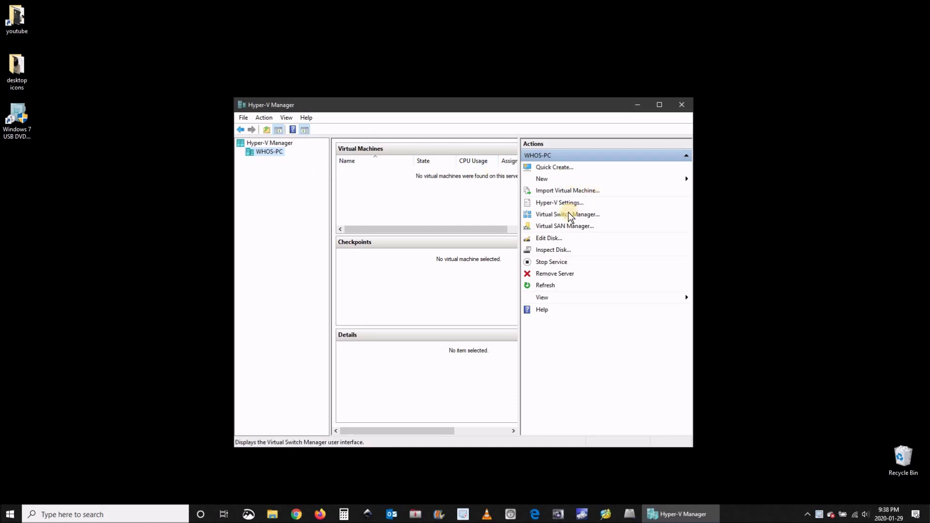
Step: In Virtual Switch Manager, create a new external switch named 'Internet access'
left_click(567, 214)
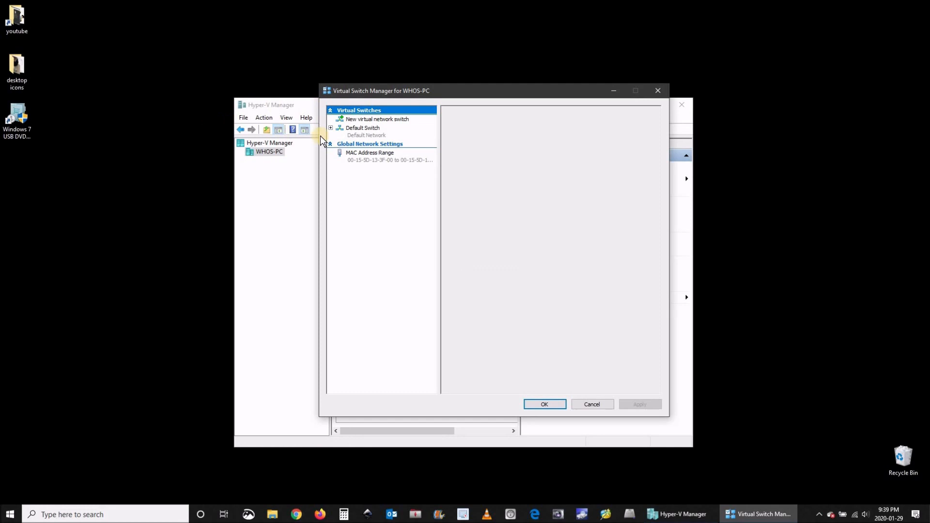
left_click(376, 118)
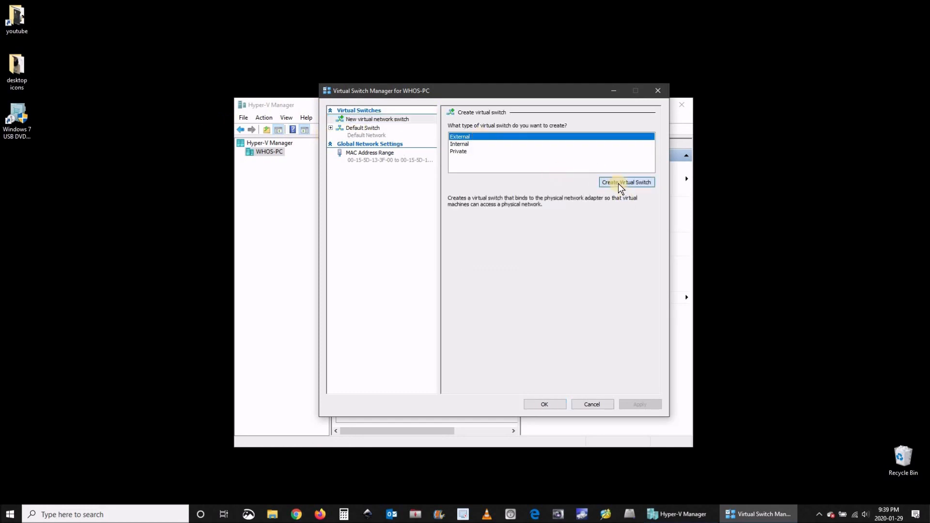
left_click(626, 182)
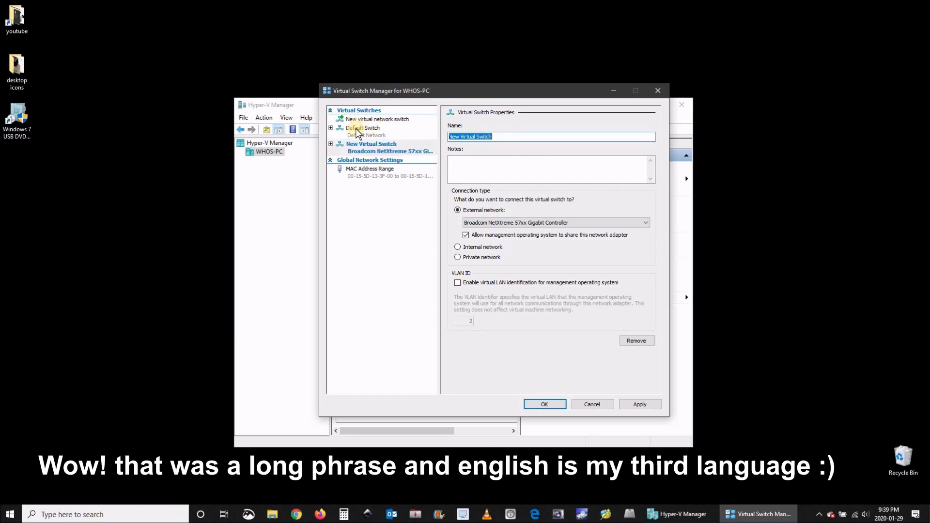
type("Internet access")
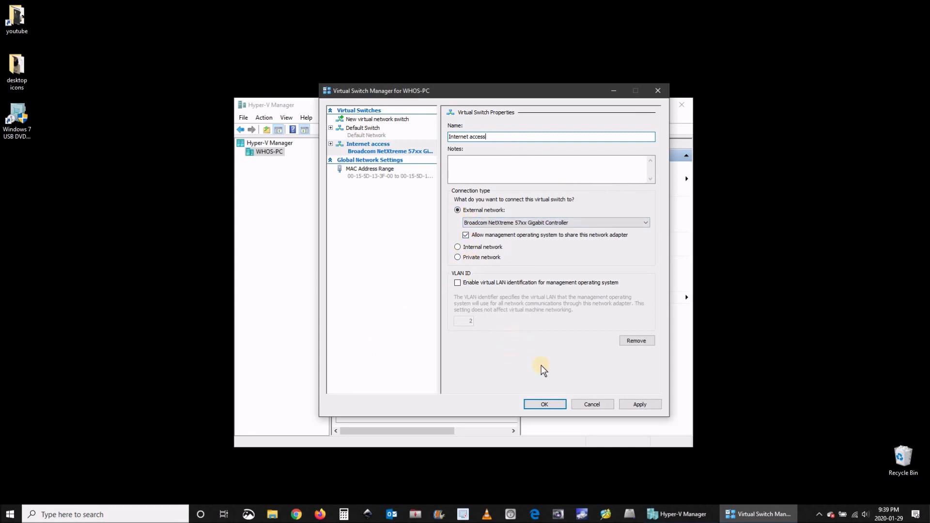
mouse_move(543, 404)
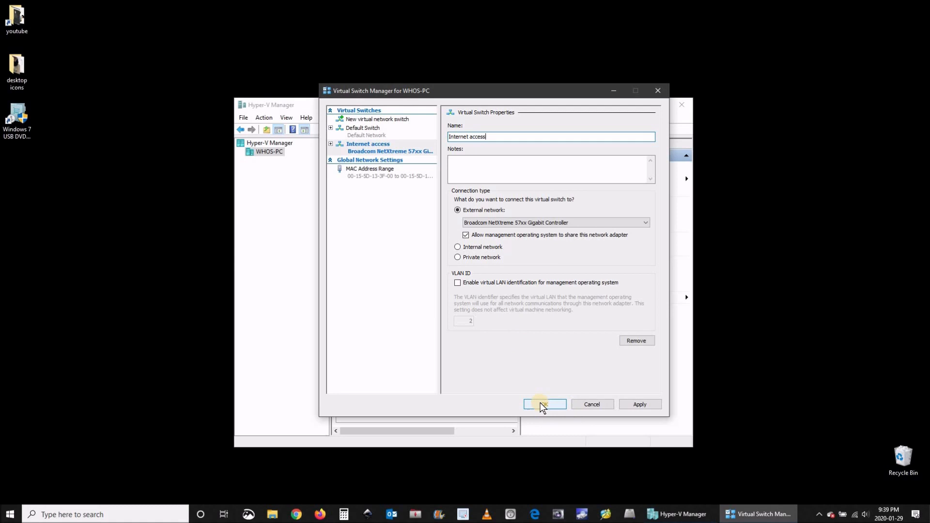
Step: Save the switch, confirm applying the network changes and return to Hyper-V Manager
left_click(544, 404)
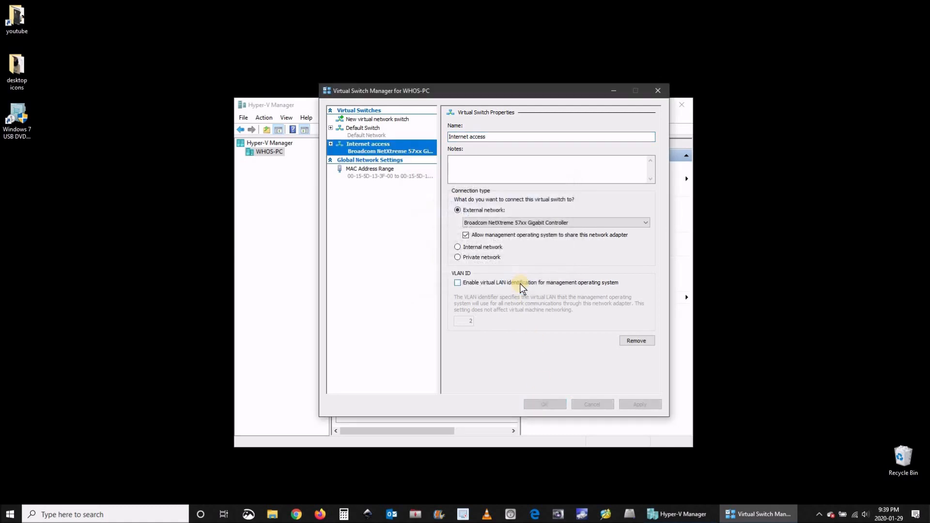
left_click(639, 404)
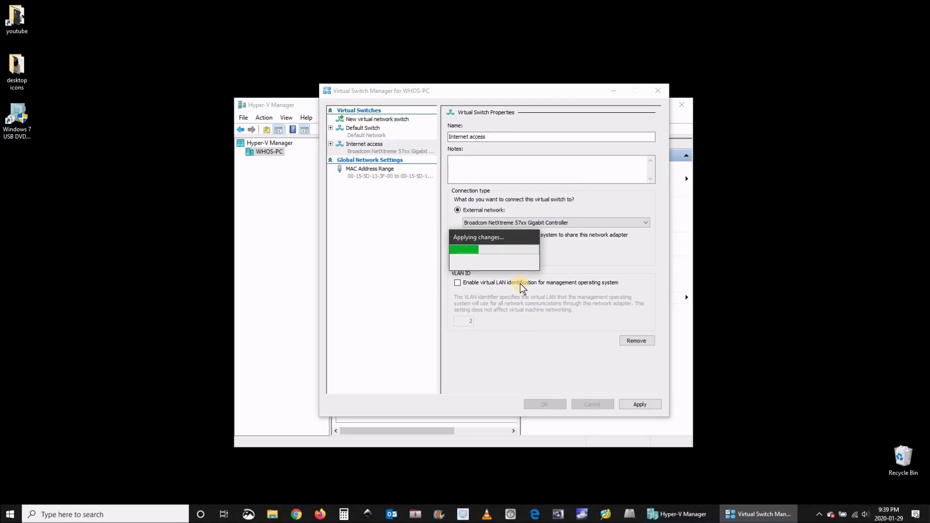
left_click(543, 404)
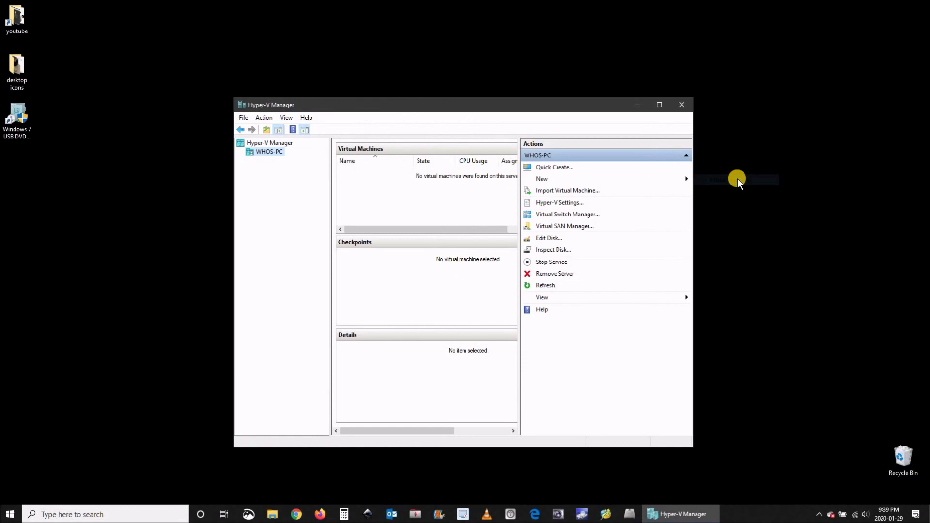
Step: Start a new Generation 1 virtual machine named 'Windows-' with 2048 MB memory and dynamic memory off
left_click(541, 178)
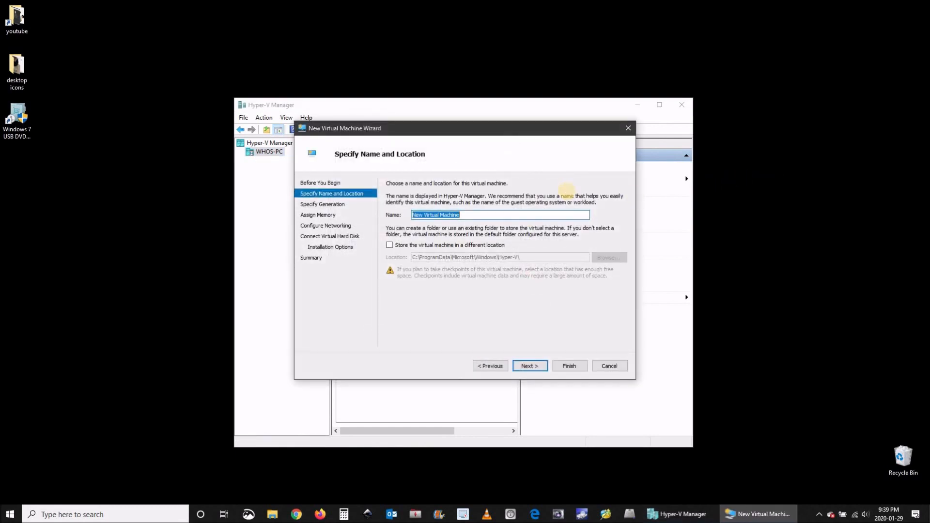
type("Windows-7")
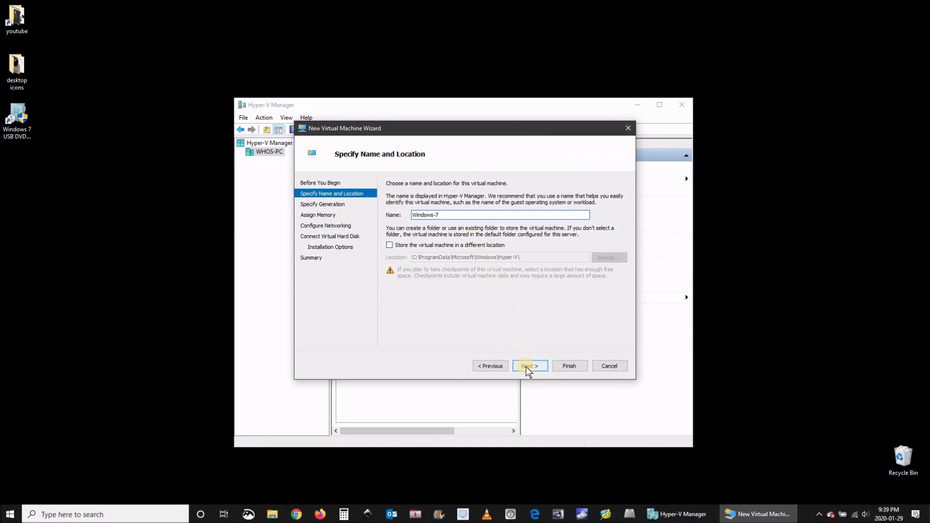
left_click(530, 367)
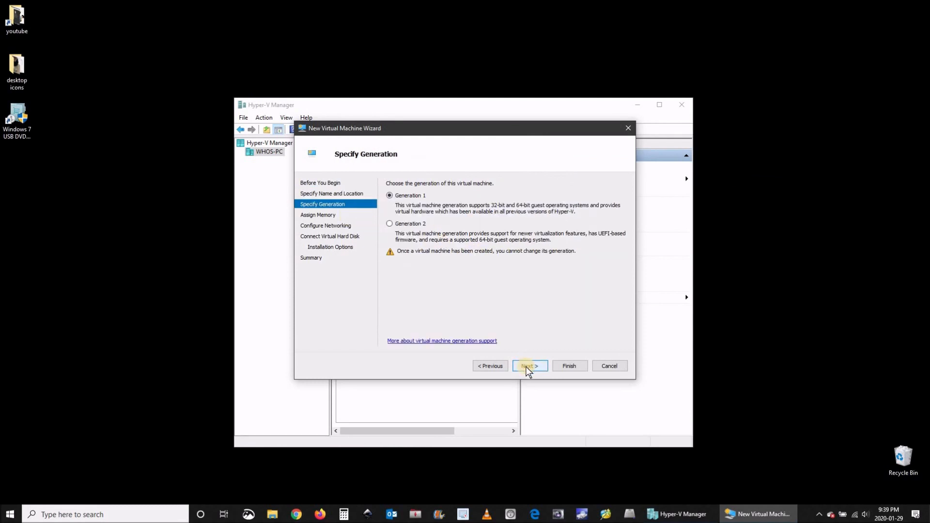
left_click(527, 367)
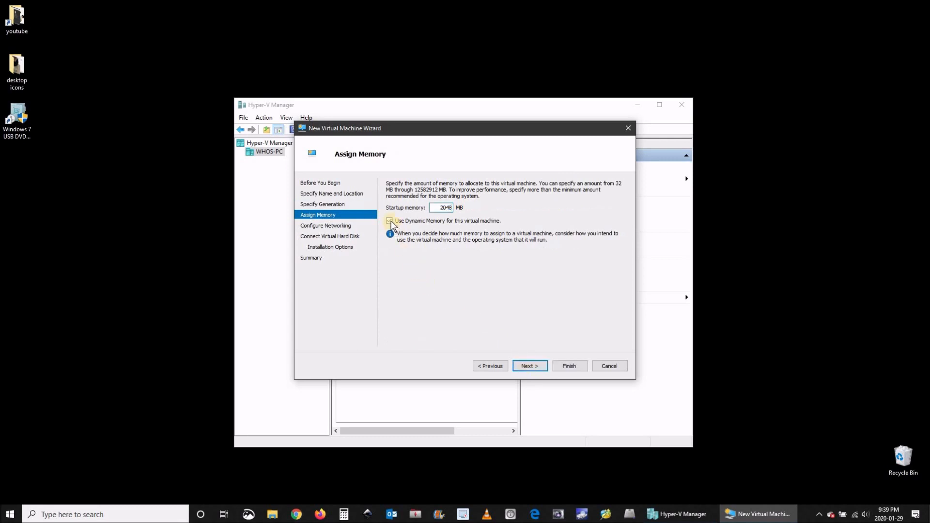
left_click(389, 220)
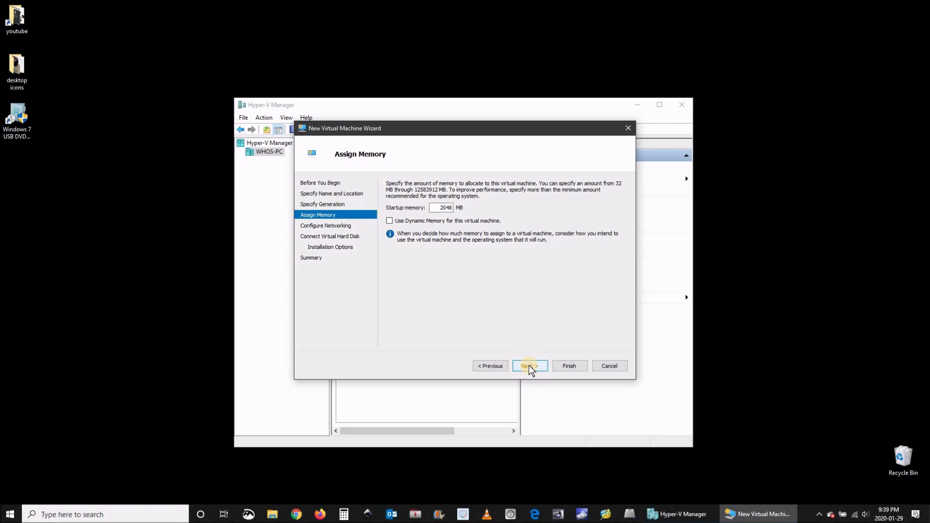
left_click(529, 366)
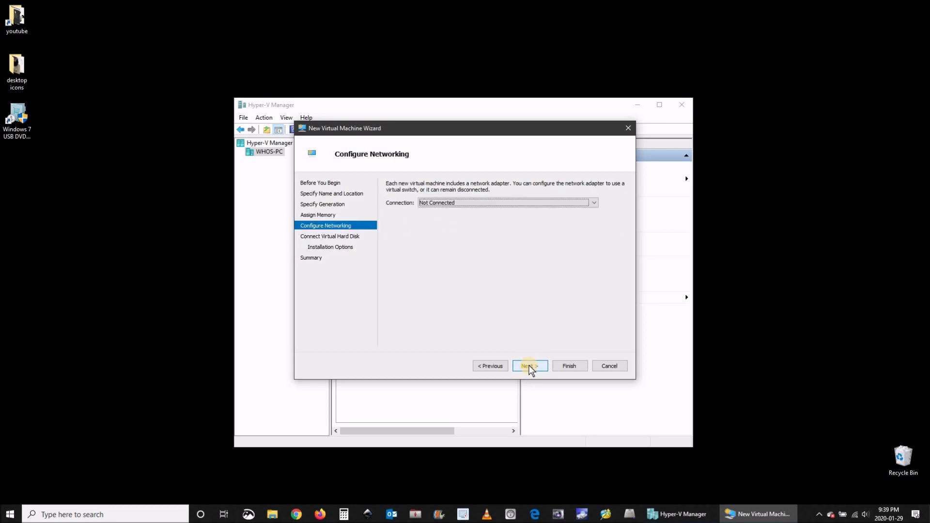
Step: Connect the machine to the Internet access switch and keep a new 127 GB virtual hard disk
left_click(593, 203)
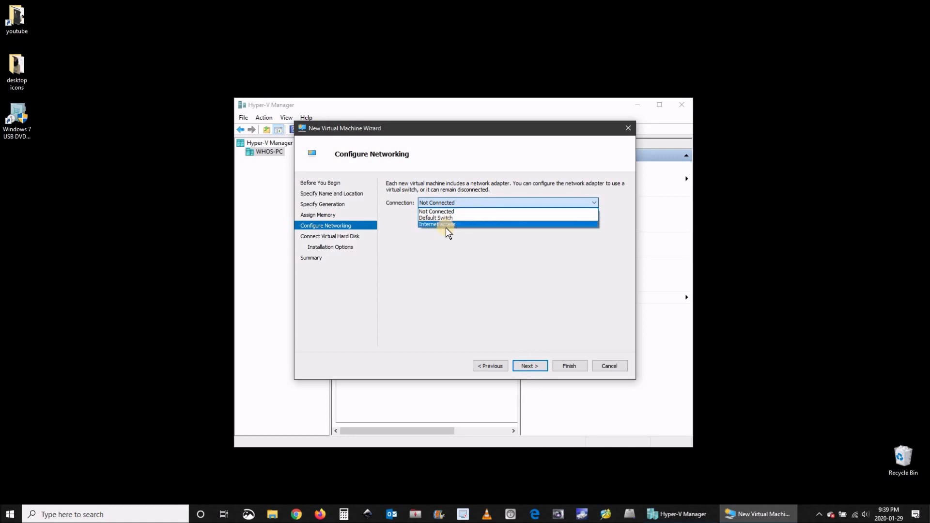
left_click(437, 224)
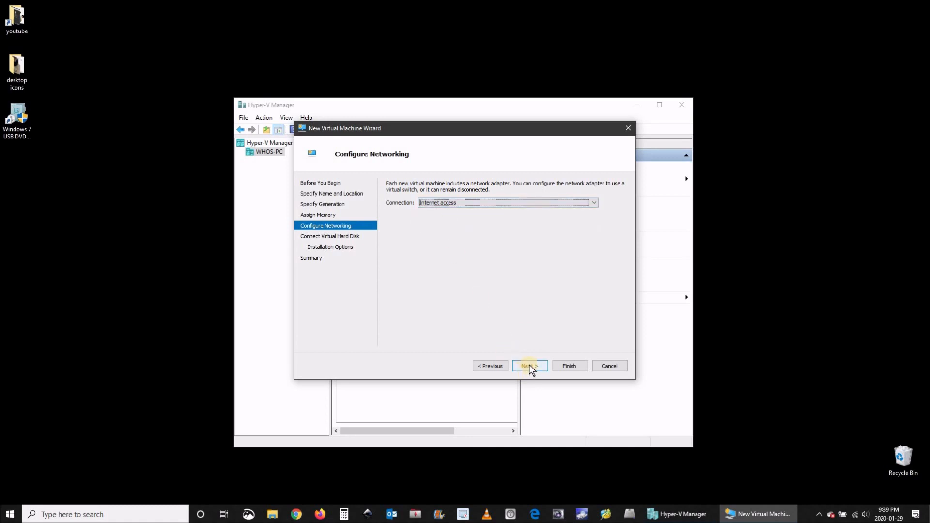
left_click(528, 365)
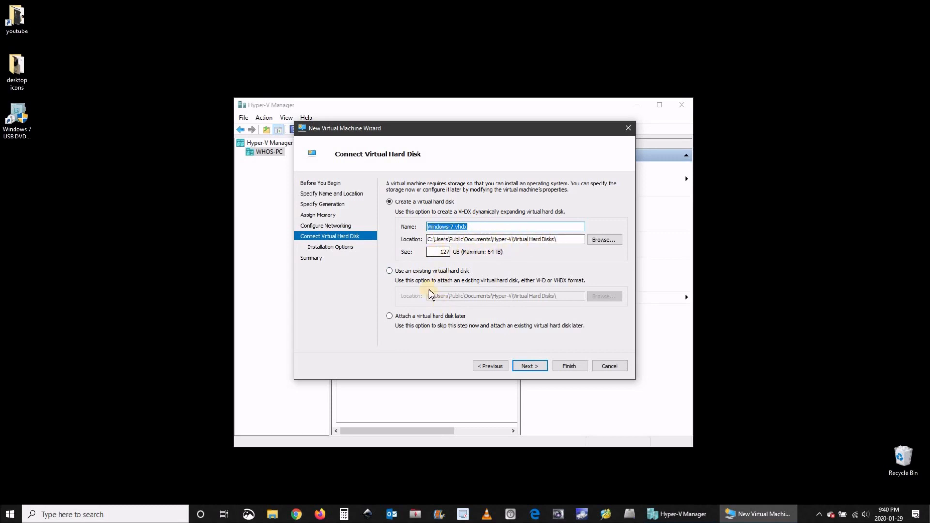
left_click(527, 366)
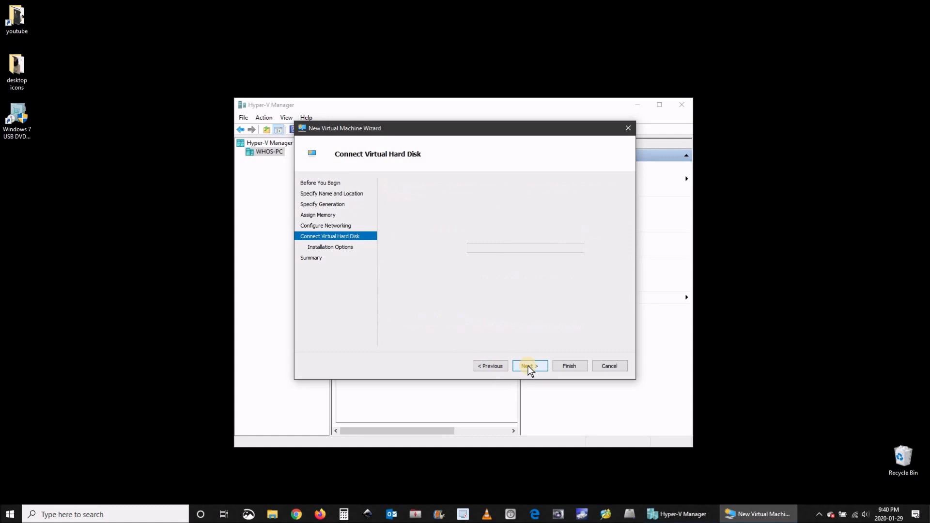
left_click(529, 366)
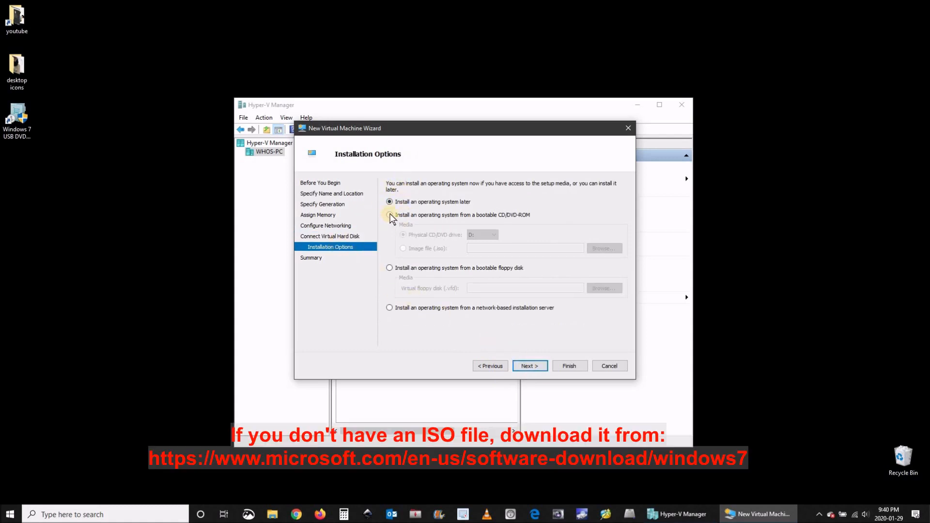
Step: Set the boot source to the Windows 7 Enterprise x64 ISO from Documents > Software > Windows
left_click(389, 215)
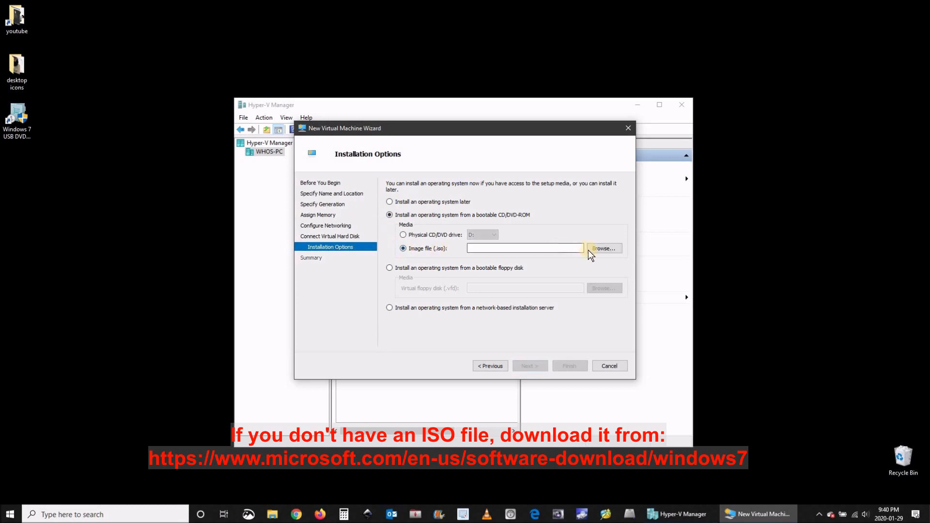
left_click(603, 248)
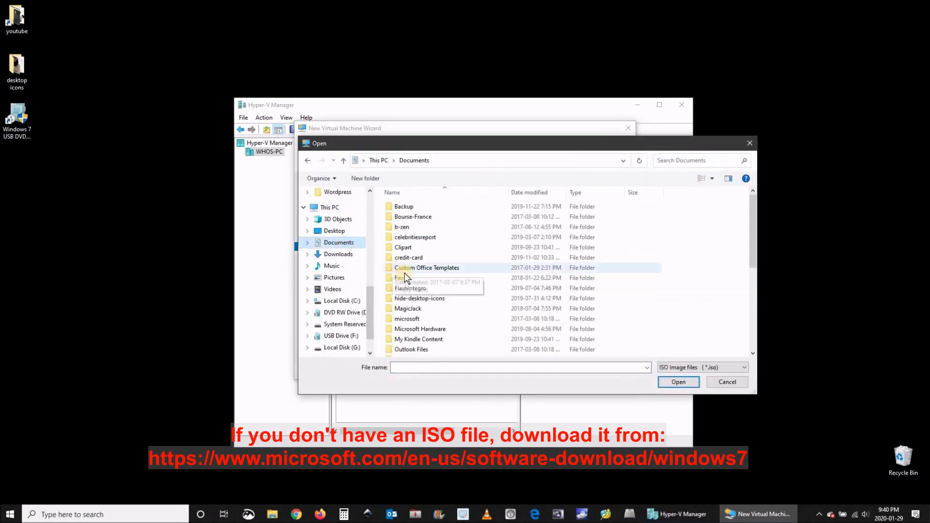
scroll("down", 3)
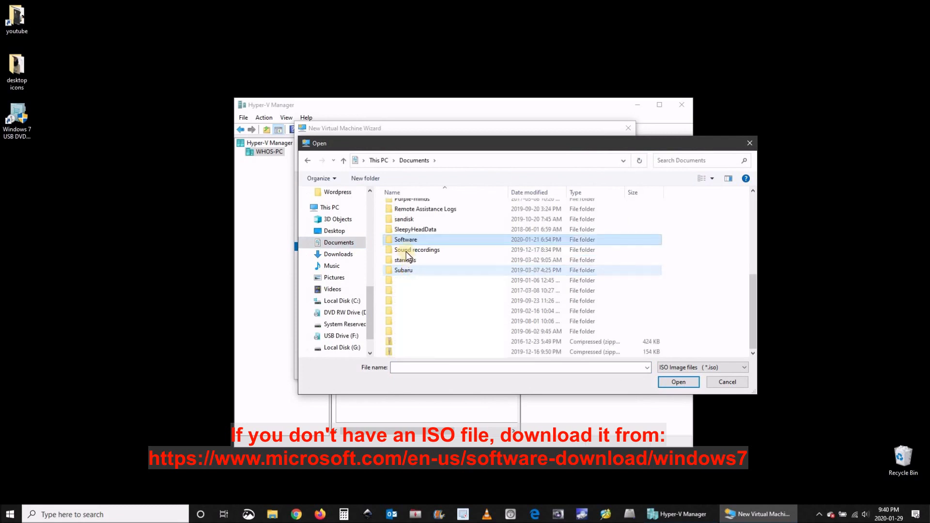
double_click(405, 240)
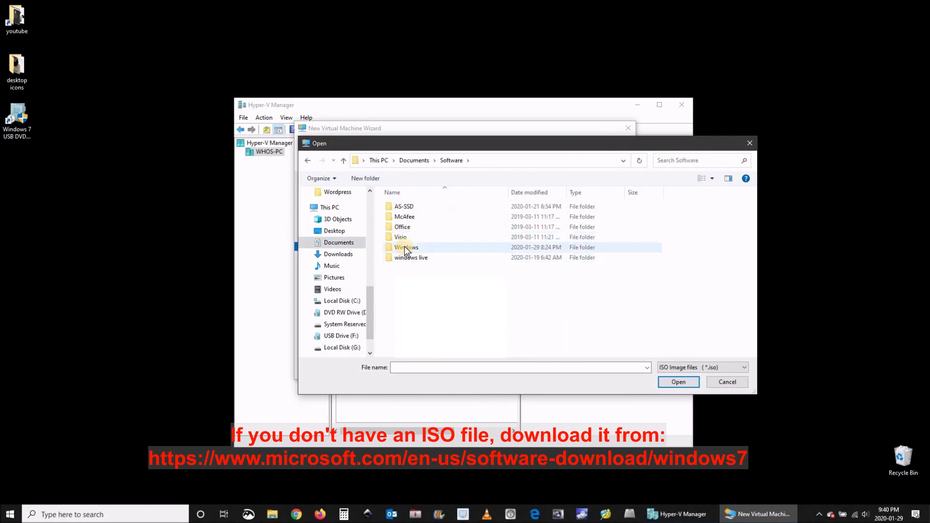
double_click(406, 247)
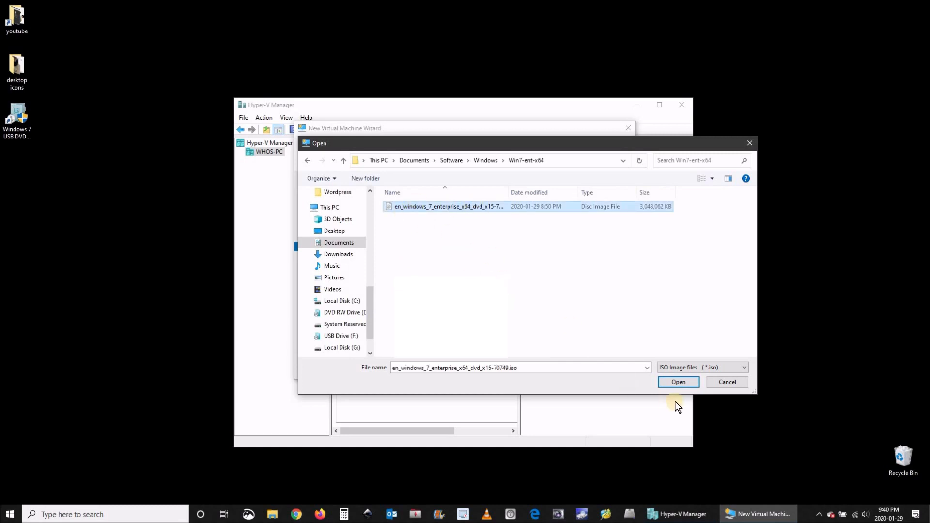
left_click(678, 382)
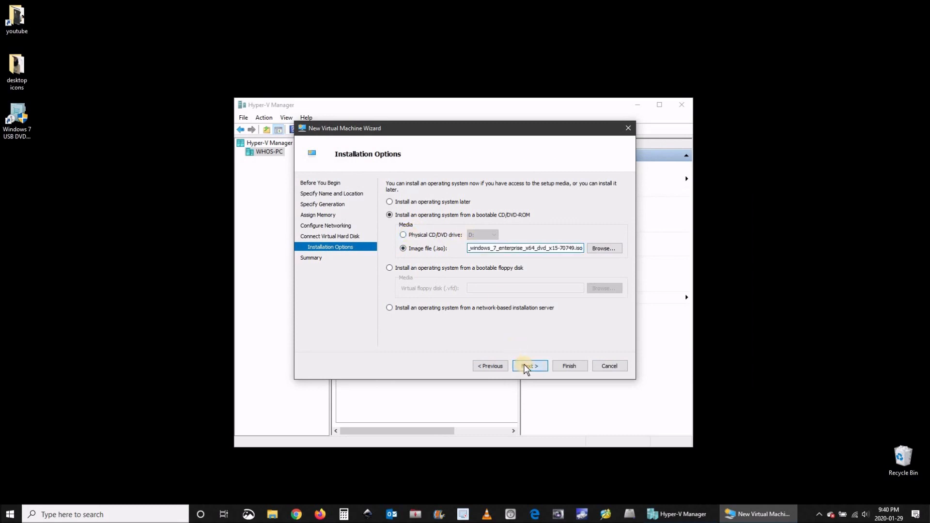
Step: Finish the wizard to create the Windows-7 machine and connect to it from the machine list
left_click(528, 366)
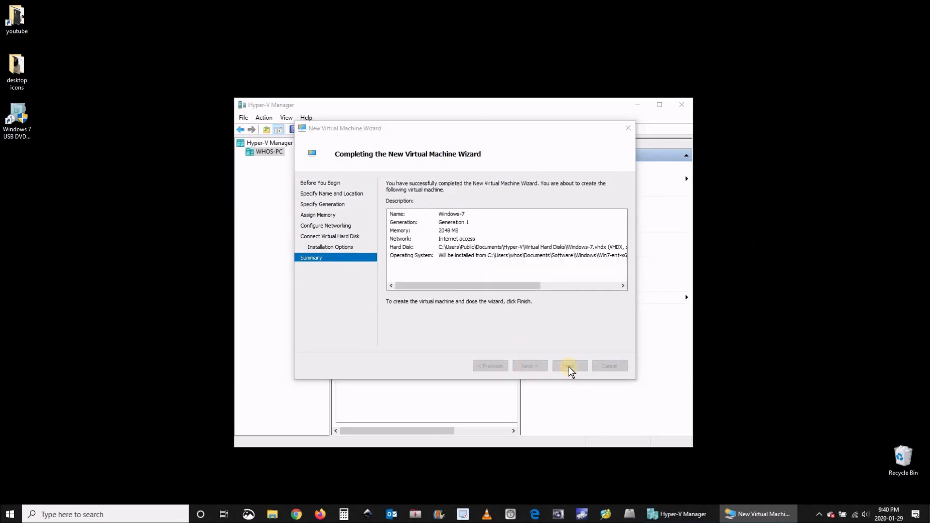
left_click(568, 365)
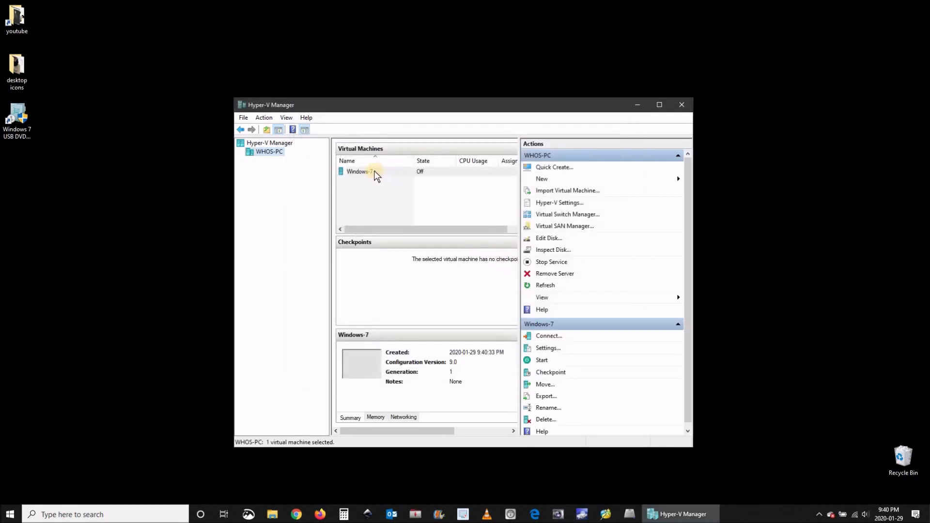
left_click(360, 171)
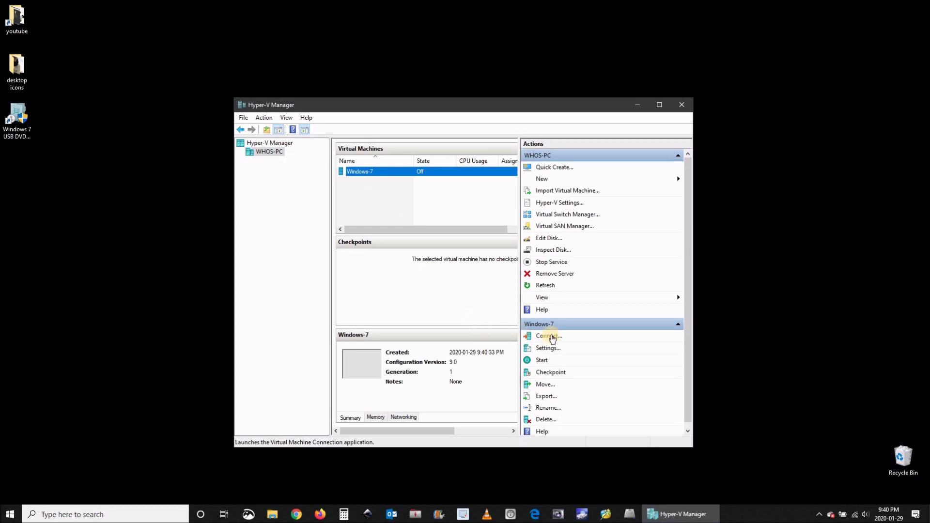
left_click(546, 336)
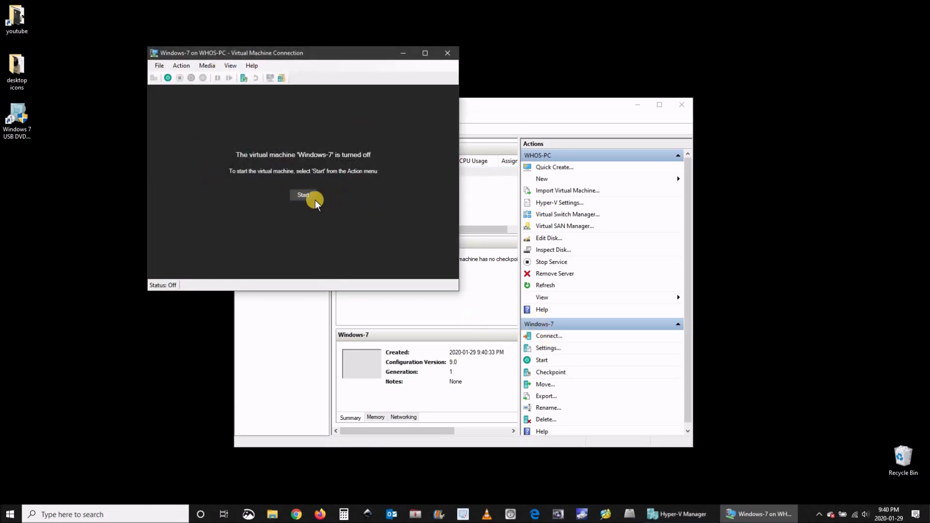
Step: Power on the Windows-7 machine so it boots into Windows 7 Setup
left_click(302, 195)
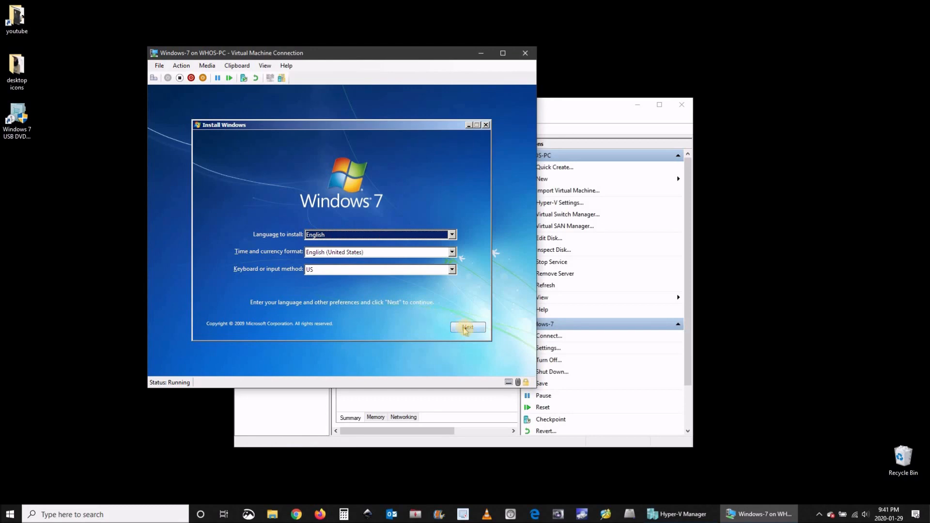
Step: Keep English settings, accept the license, and start a Custom install onto Disk 0's unallocated 127 GB
left_click(468, 328)
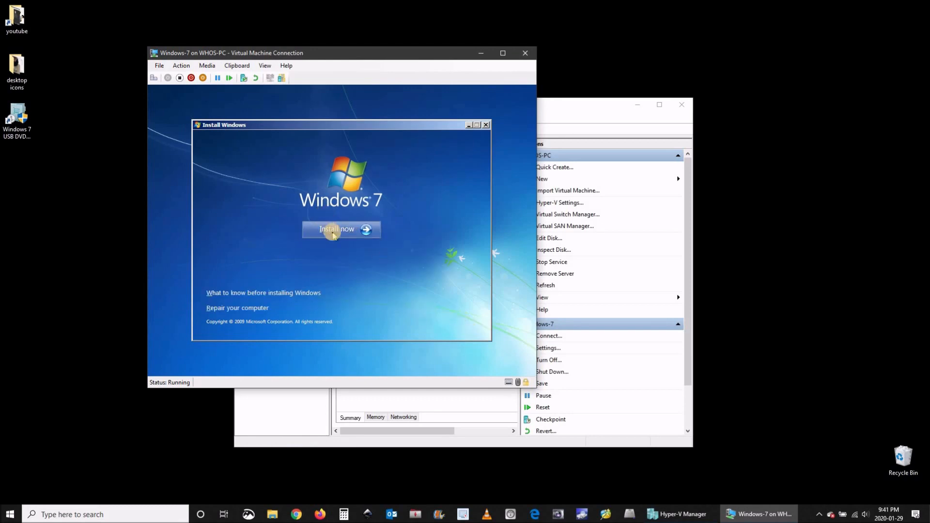
left_click(336, 228)
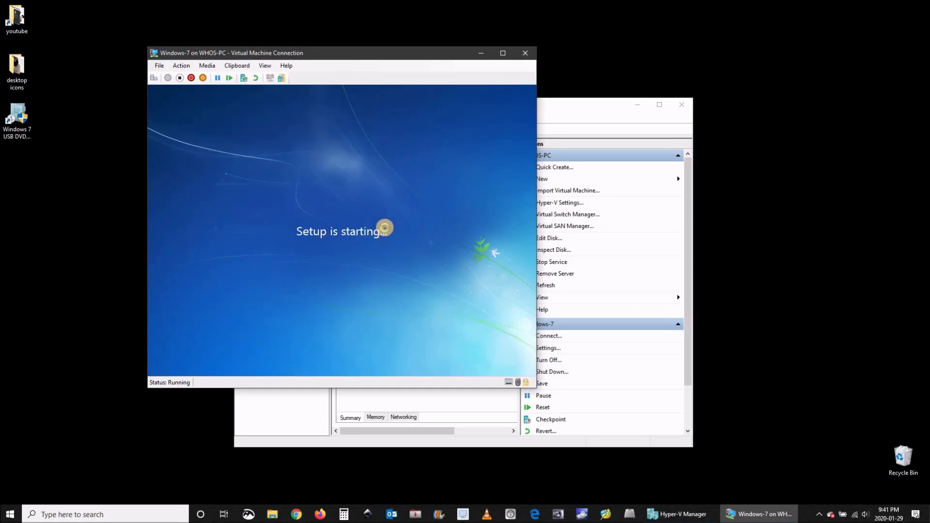
mouse_move(411, 132)
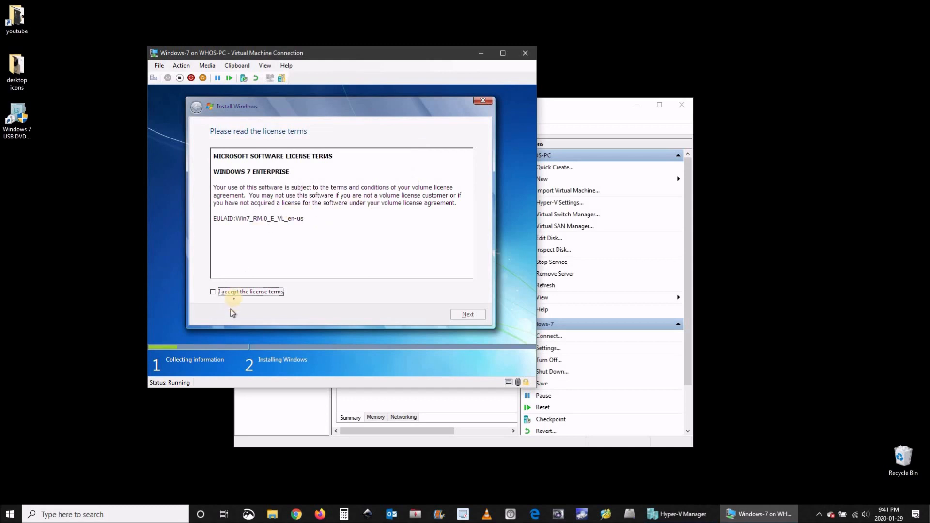
left_click(212, 291)
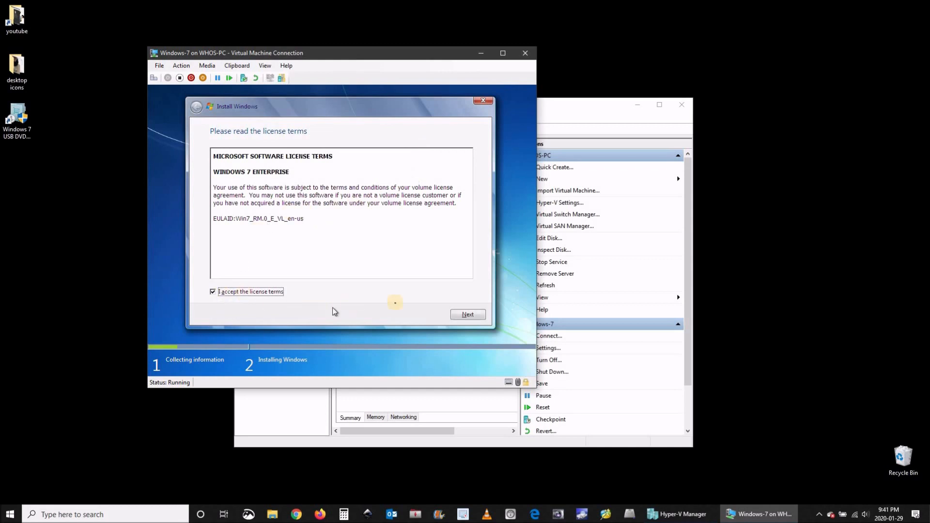
left_click(467, 314)
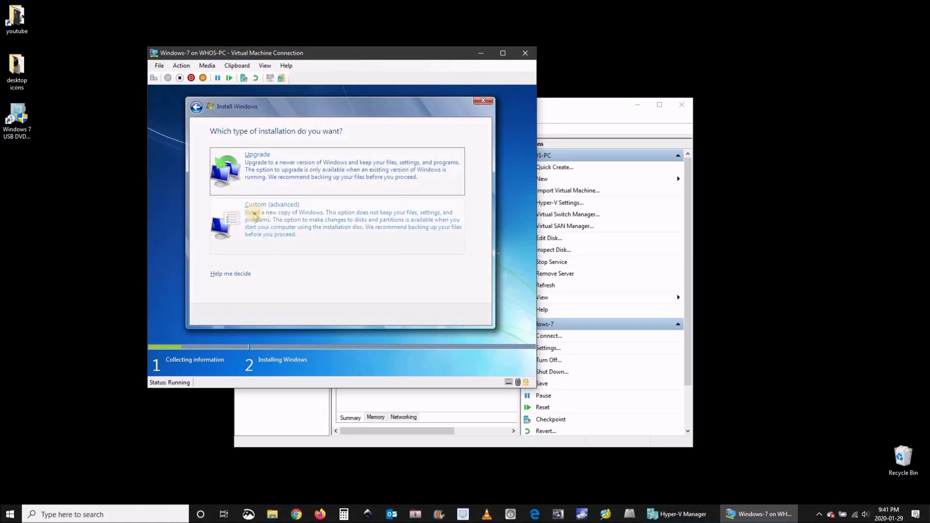
left_click(271, 220)
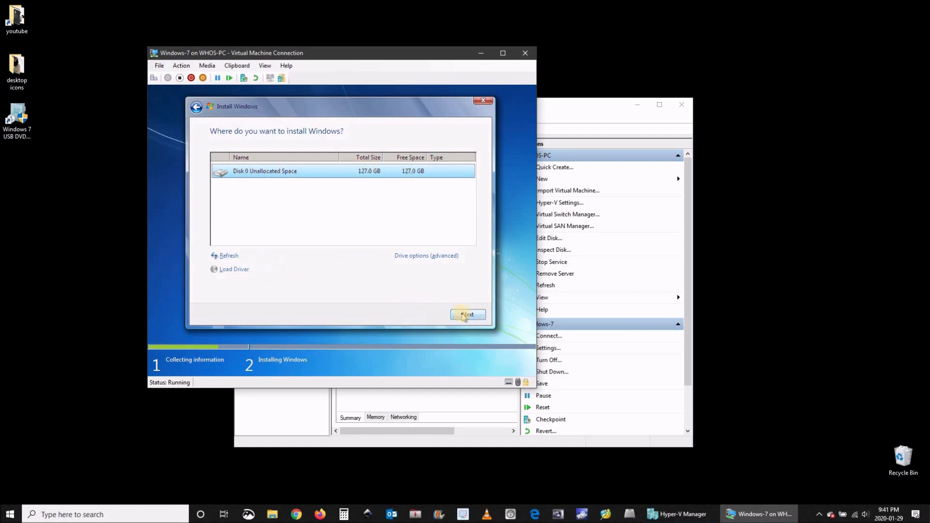
left_click(467, 314)
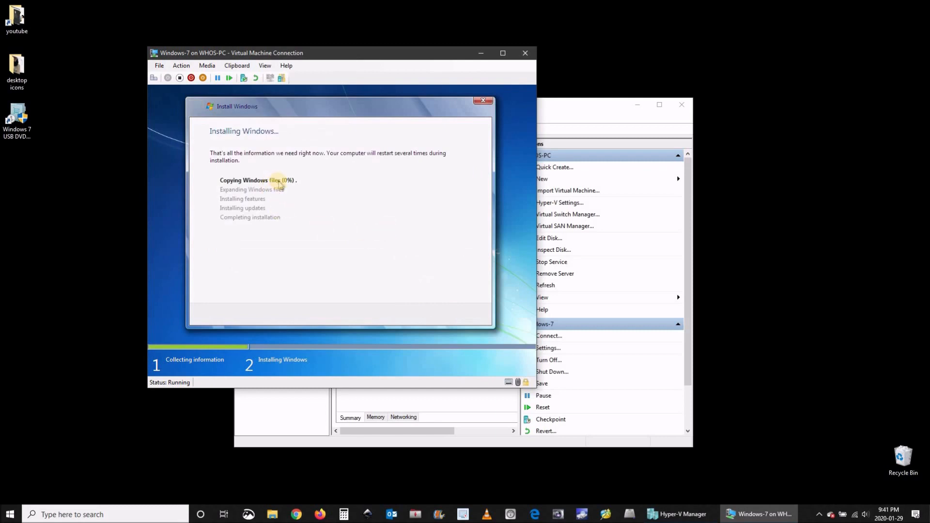
mouse_move(344, 203)
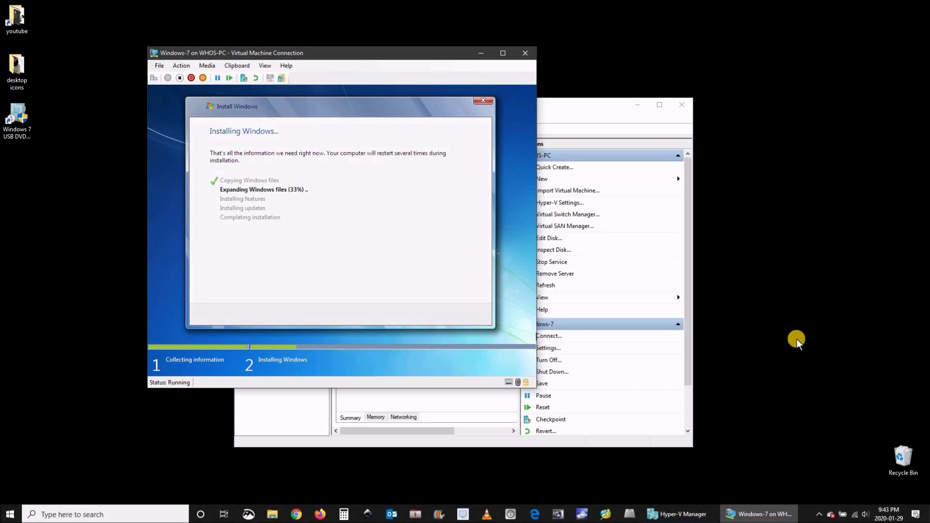
mouse_move(794, 342)
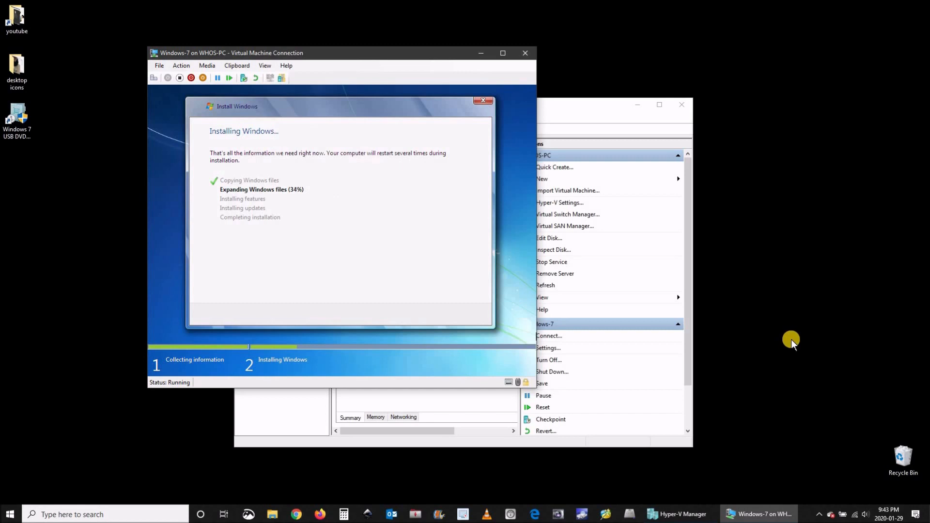
mouse_move(747, 212)
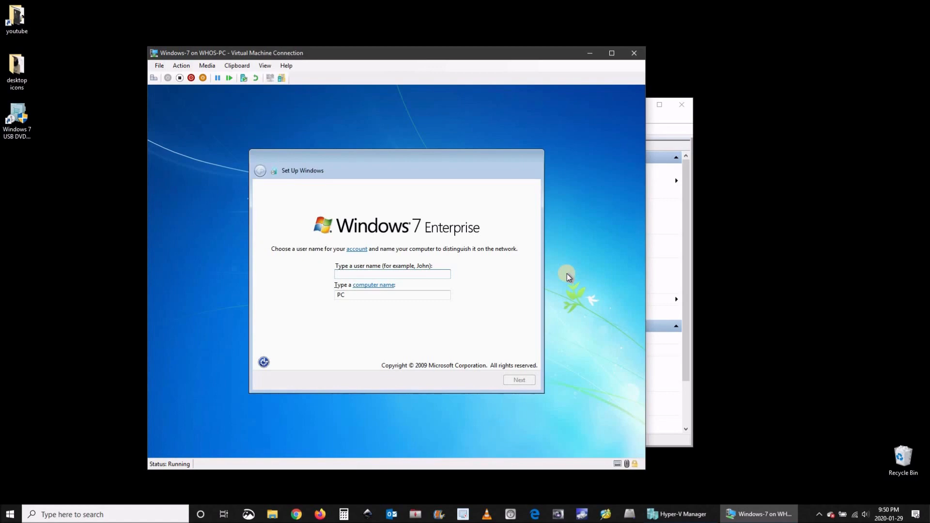
Step: Enter the user and computer names and continue
type("H")
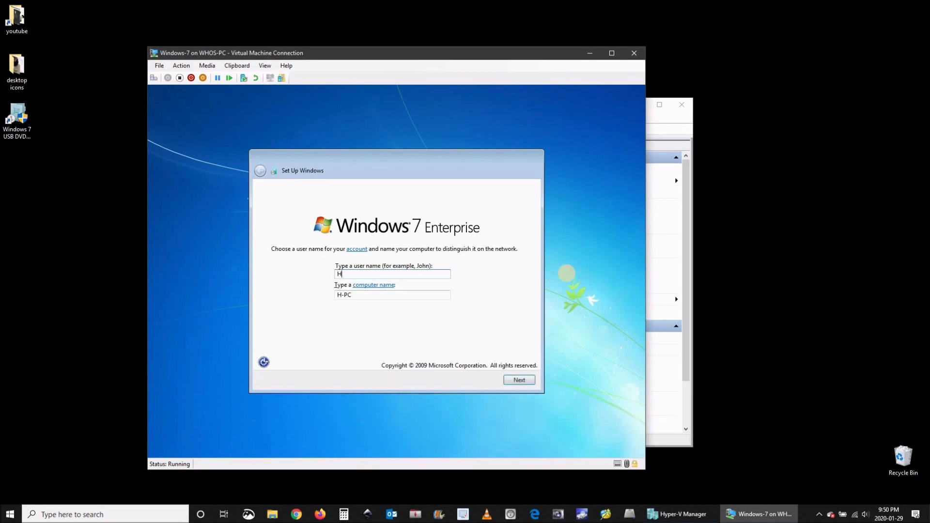
type("ype")
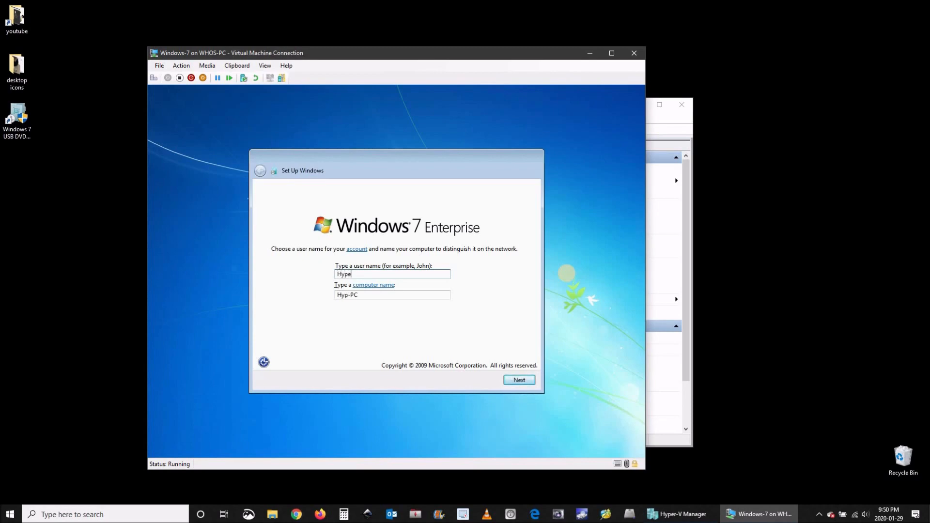
type("rvuser")
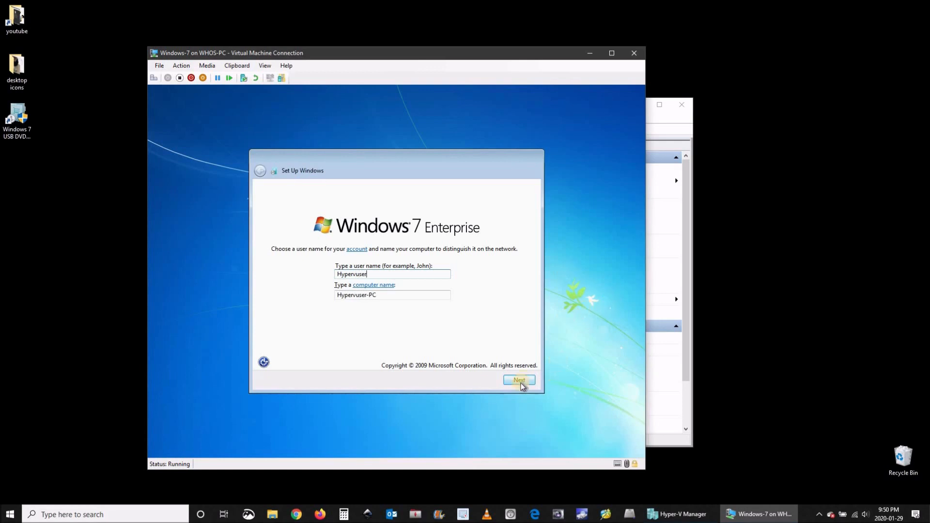
left_click(519, 380)
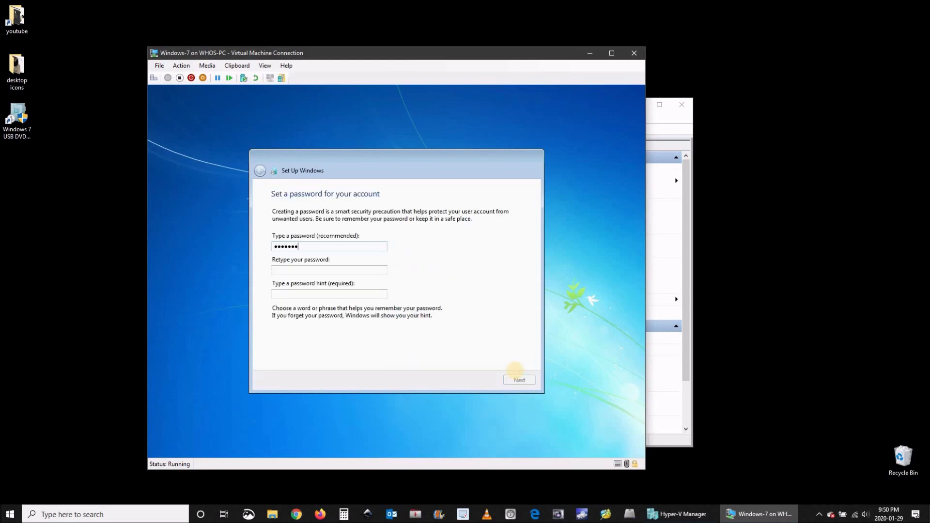
Step: Set the account password with hint 'Sim' and accept the time and date settings
type("••••")
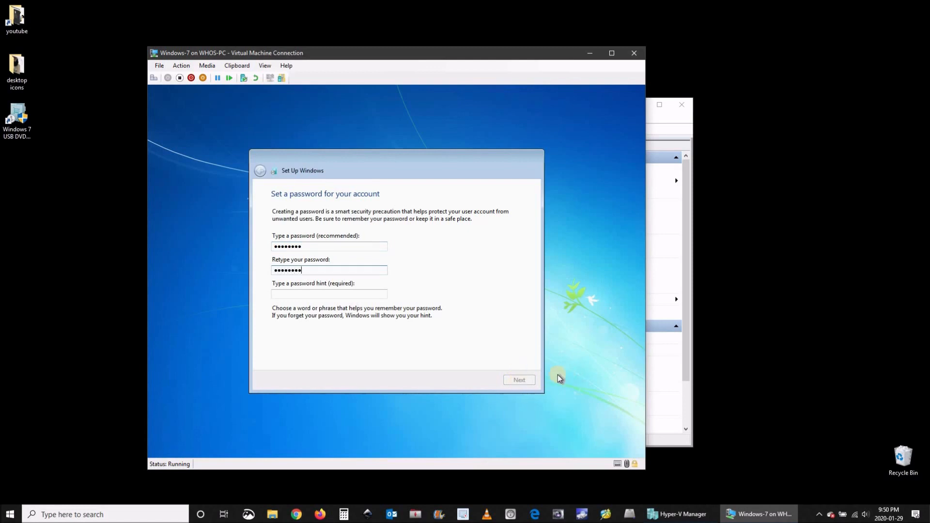
left_click(330, 294)
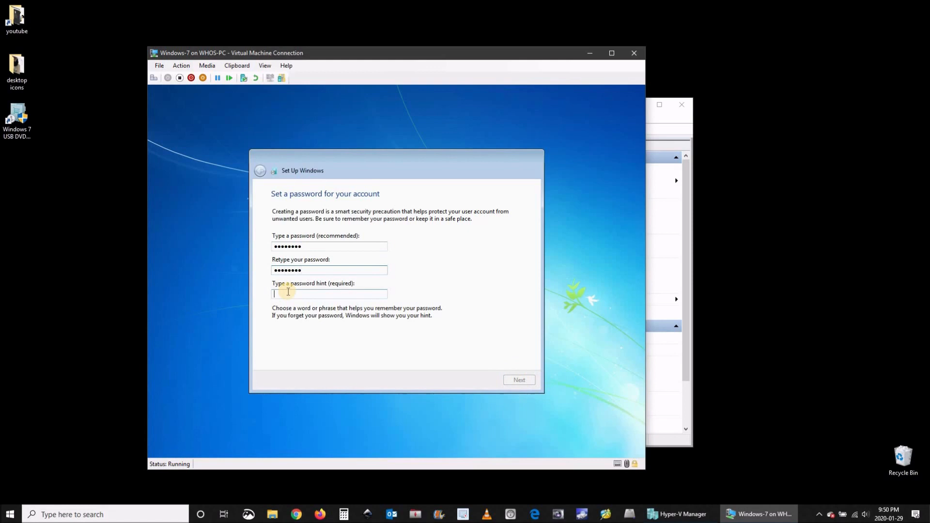
type("Simple password")
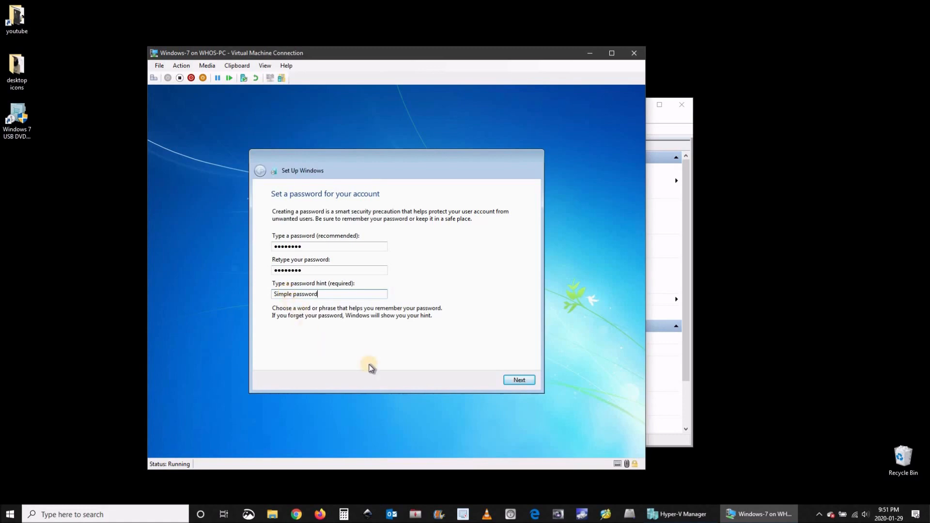
left_click(519, 380)
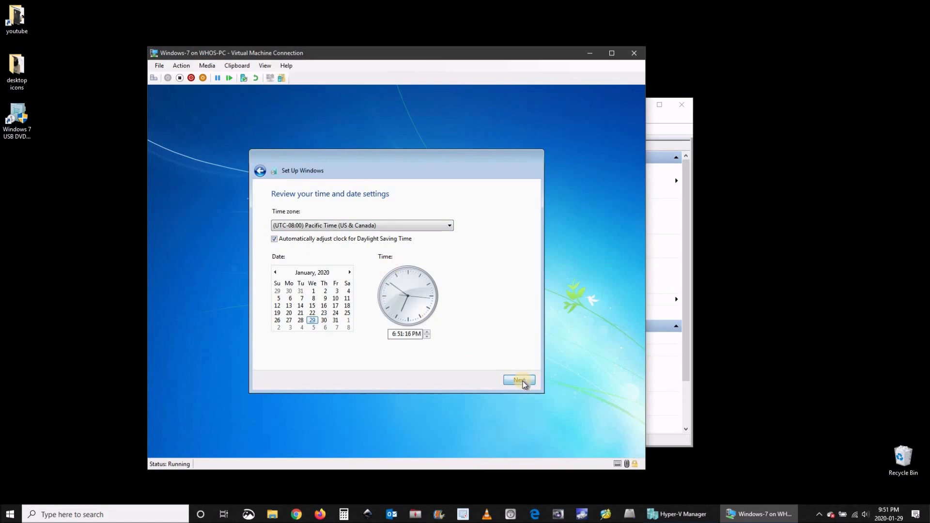
left_click(518, 380)
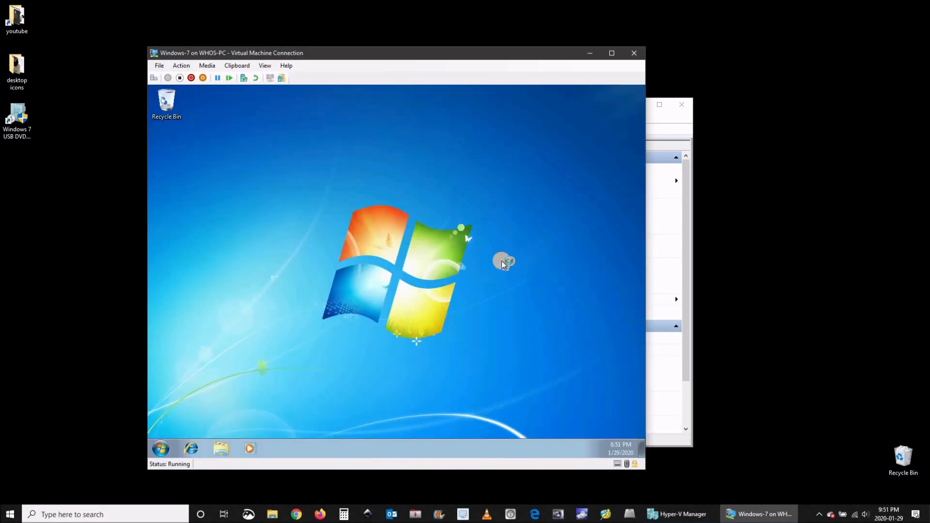
mouse_move(200, 436)
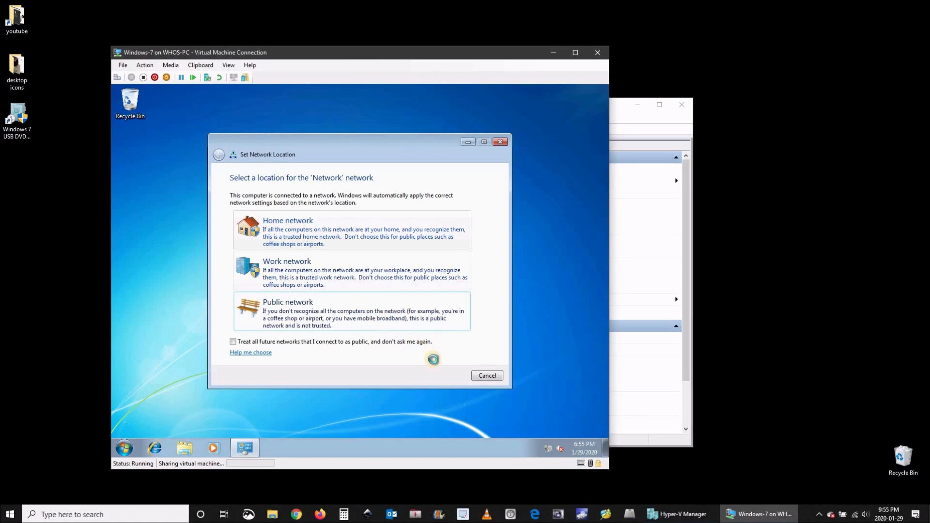
Step: Choose Home network as the location and cancel joining the homegroup
left_click(287, 220)
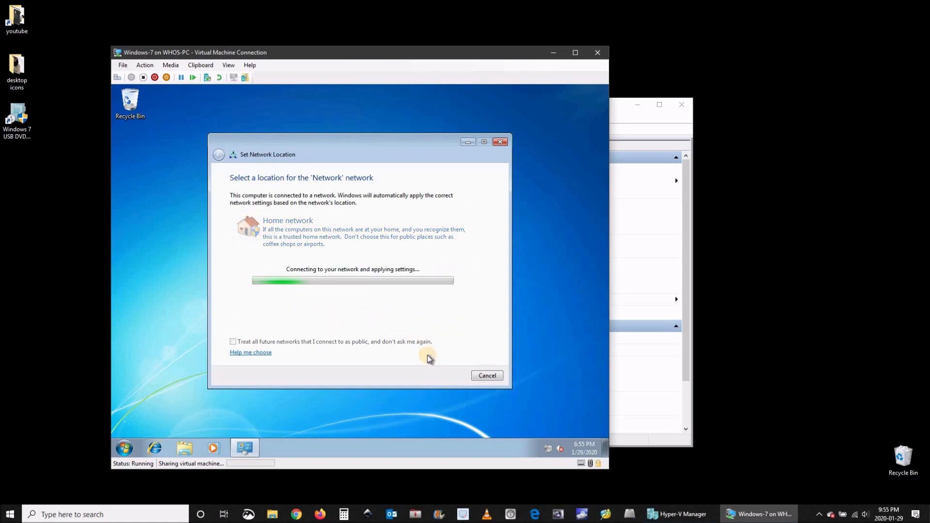
mouse_move(402, 355)
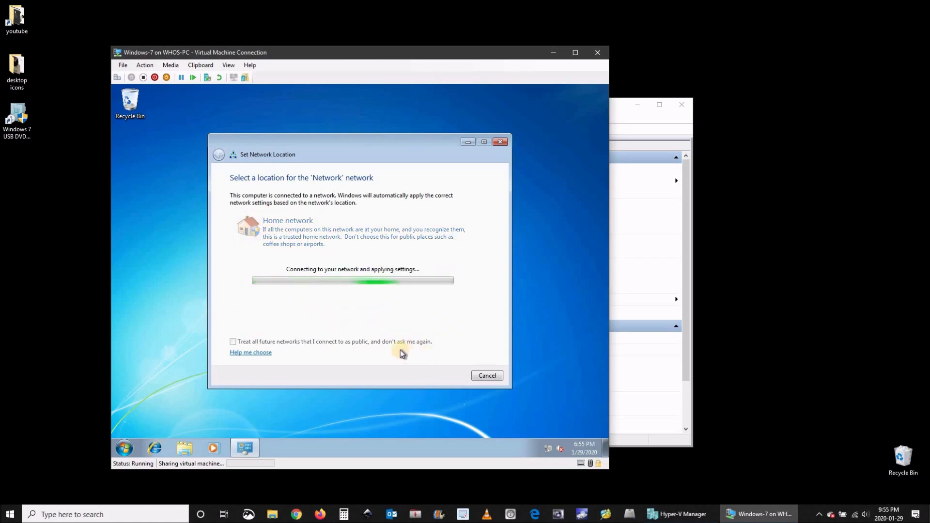
mouse_move(469, 350)
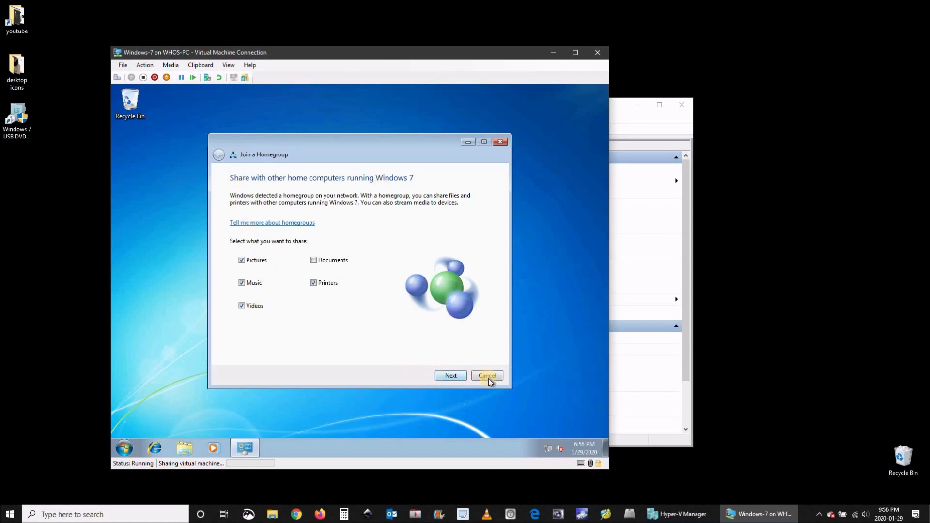
left_click(487, 376)
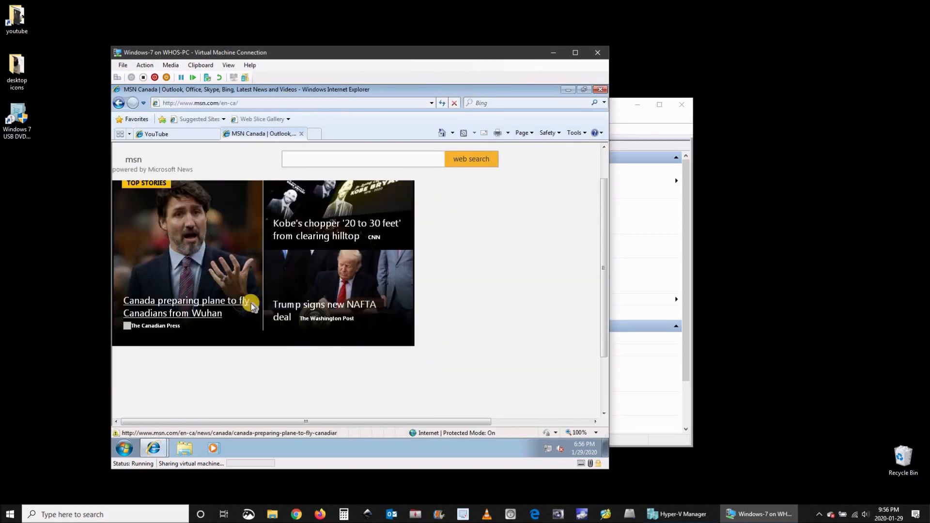
Step: Close Internet Explorer with all its tabs, leaving the Windows 7 guest at its desktop
scroll("down", 3)
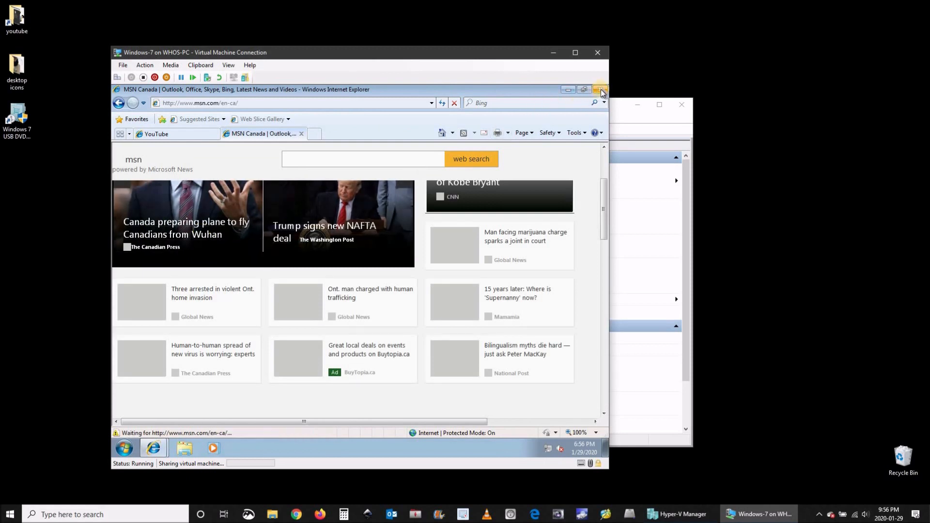
left_click(601, 89)
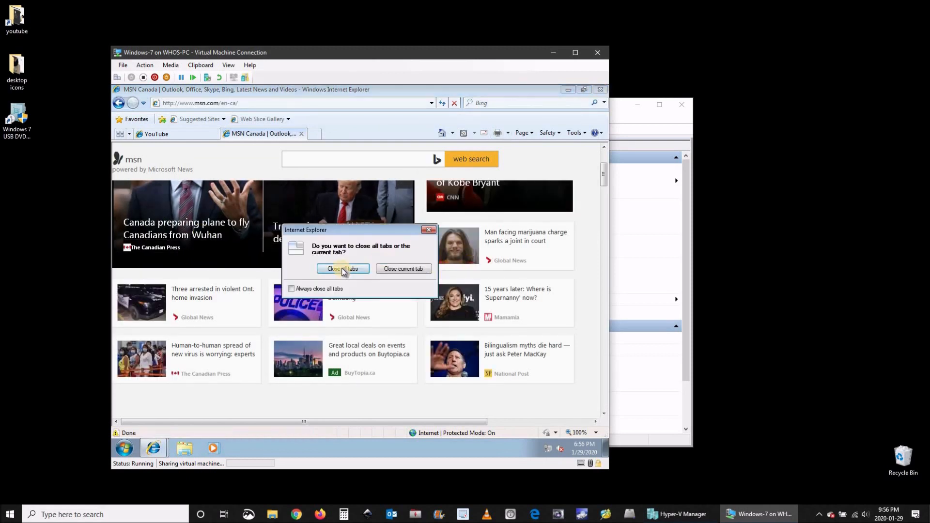
left_click(342, 269)
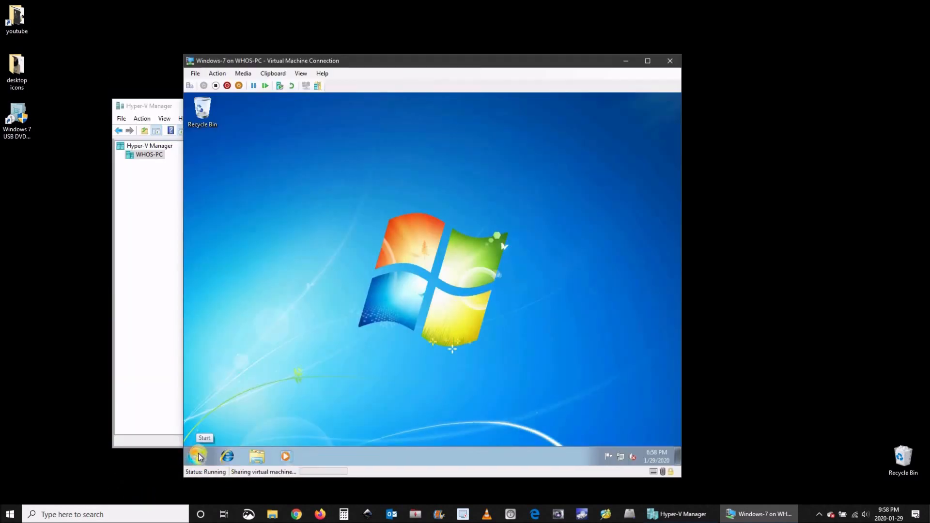
Step: Shut down the Windows 7 guest from the Start menu and power the VM back on
left_click(196, 457)
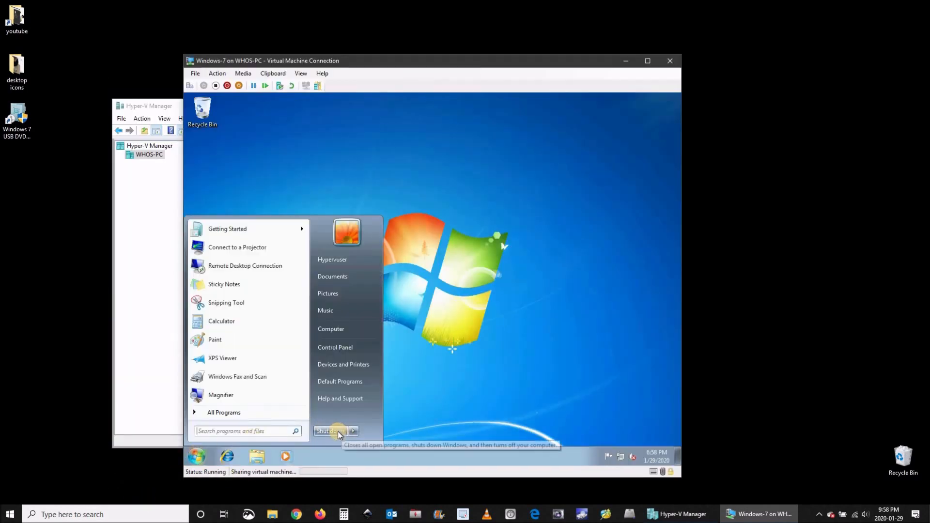
left_click(331, 432)
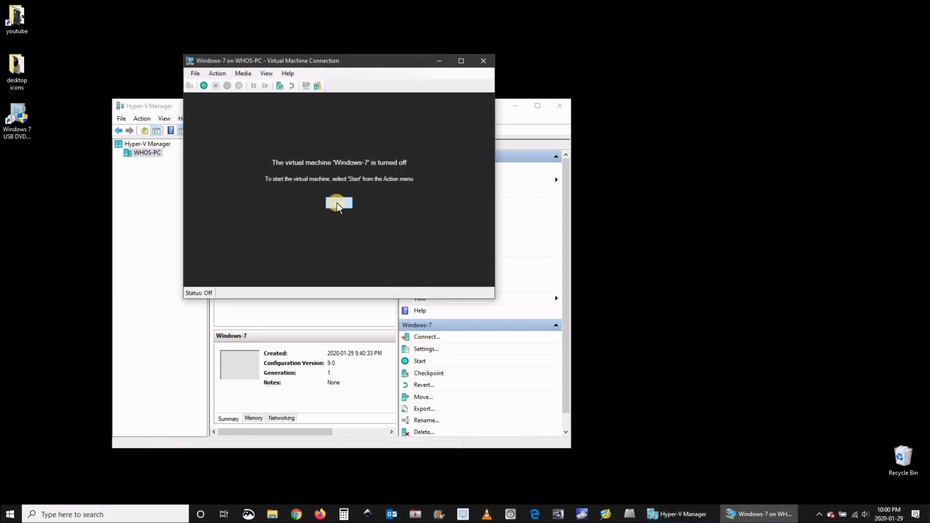
left_click(420, 361)
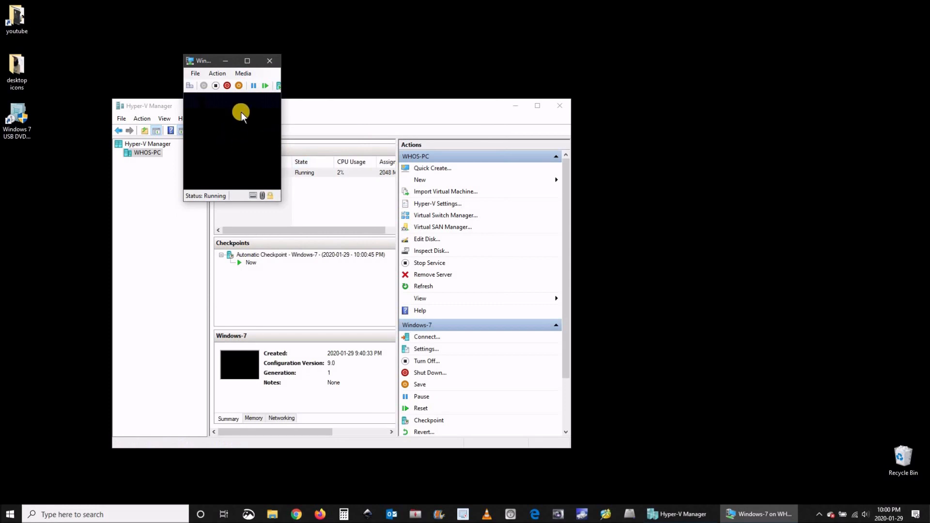
left_click(247, 60)
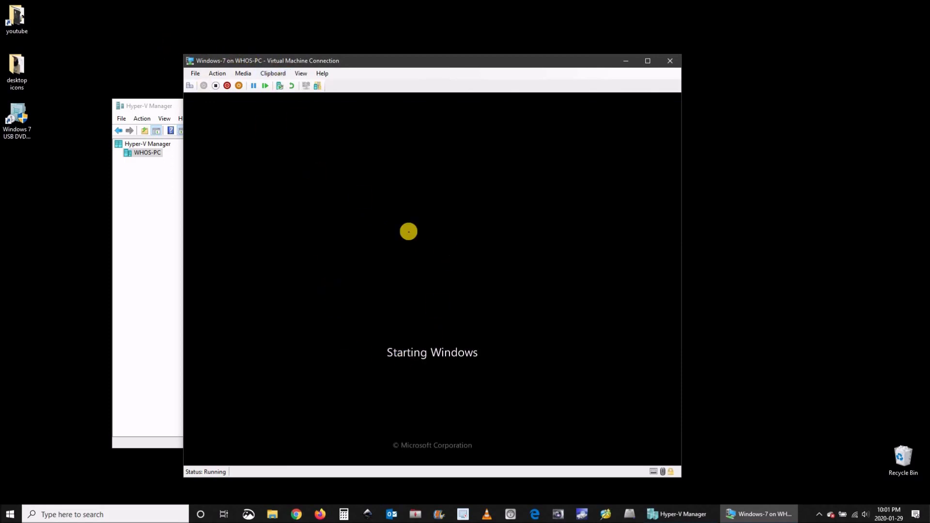
Step: Switch the Virtual Machine Connection display to Full Screen Mode while Windows 7 boots
left_click(301, 72)
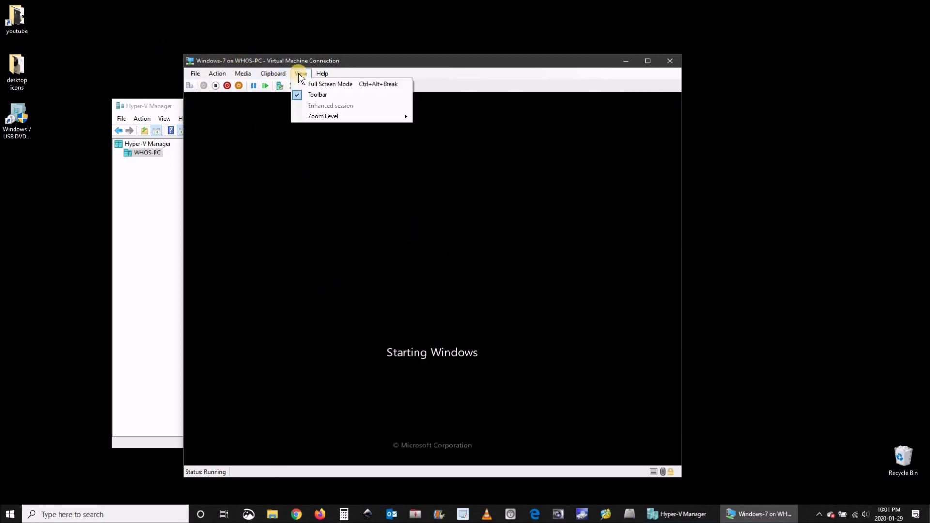
mouse_move(329, 83)
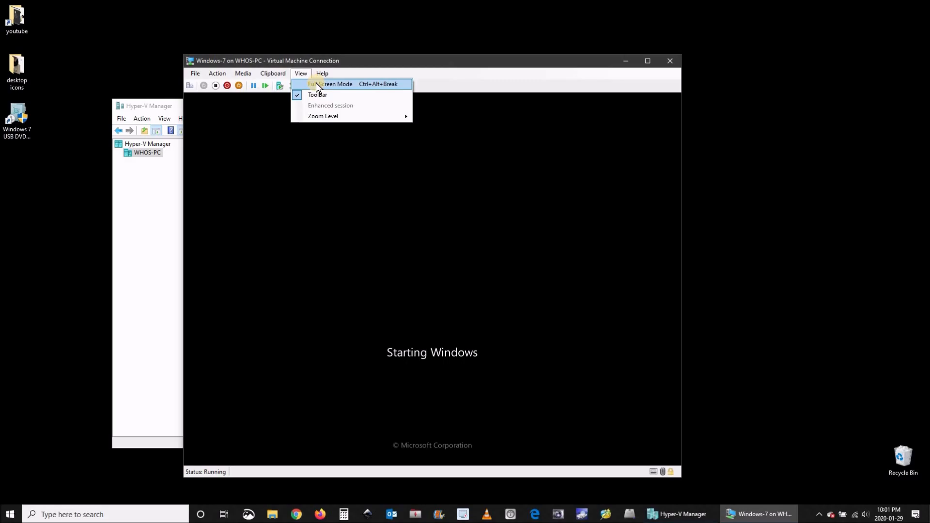
left_click(332, 83)
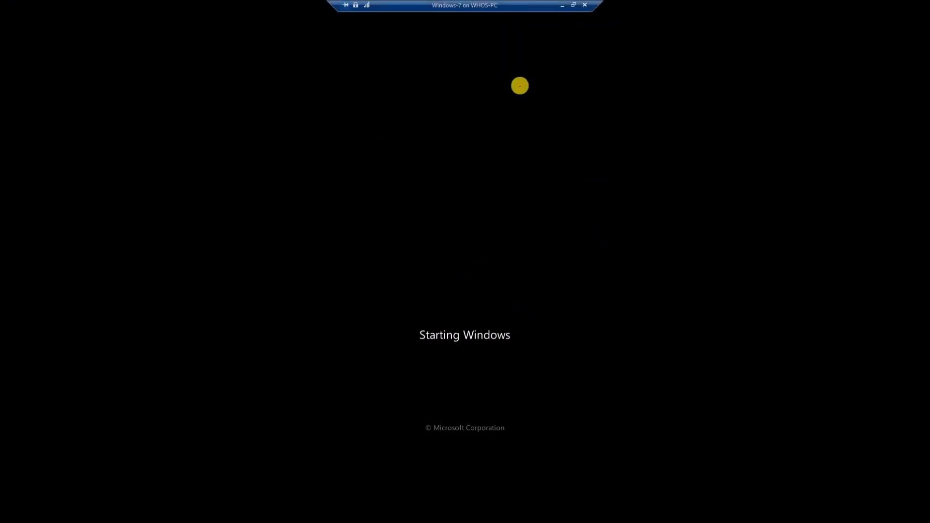
mouse_move(669, 264)
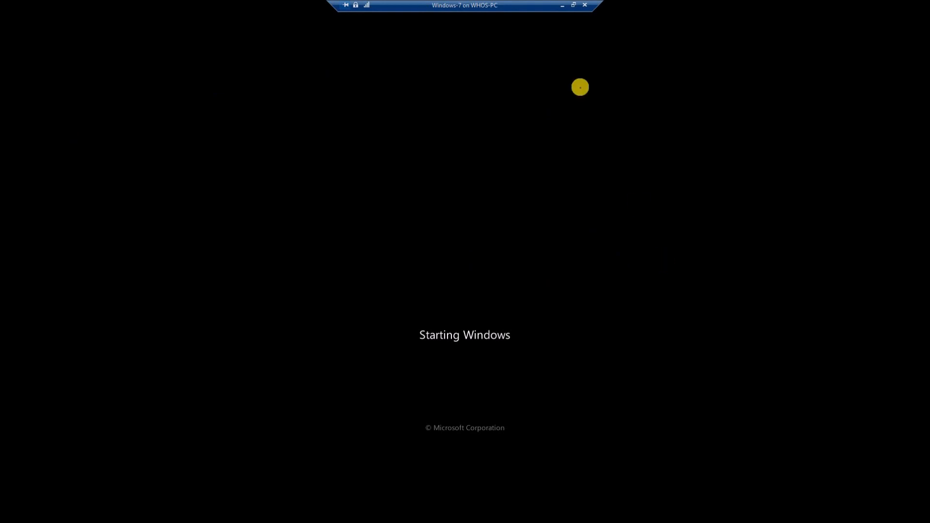
left_click(572, 5)
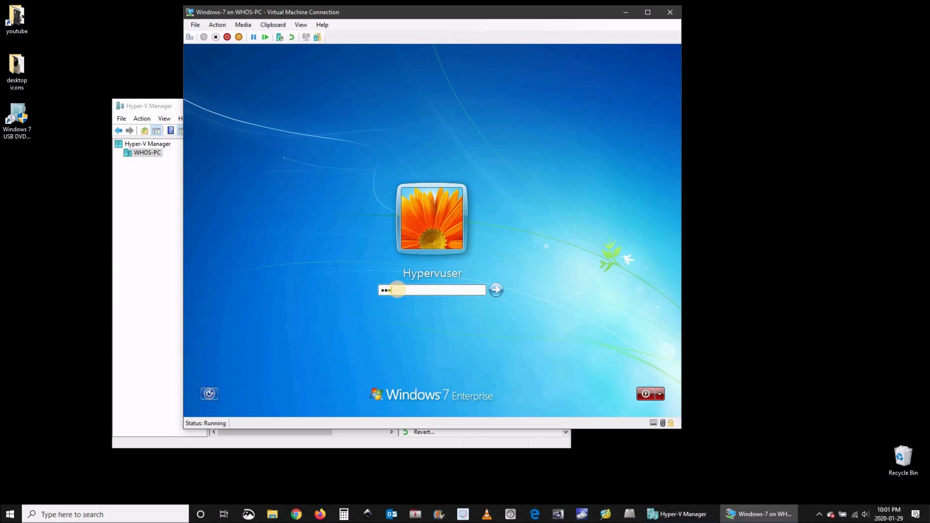
Step: Sign in to the Hypervuser account so Windows 7 reaches its Welcome screen
left_click(496, 289)
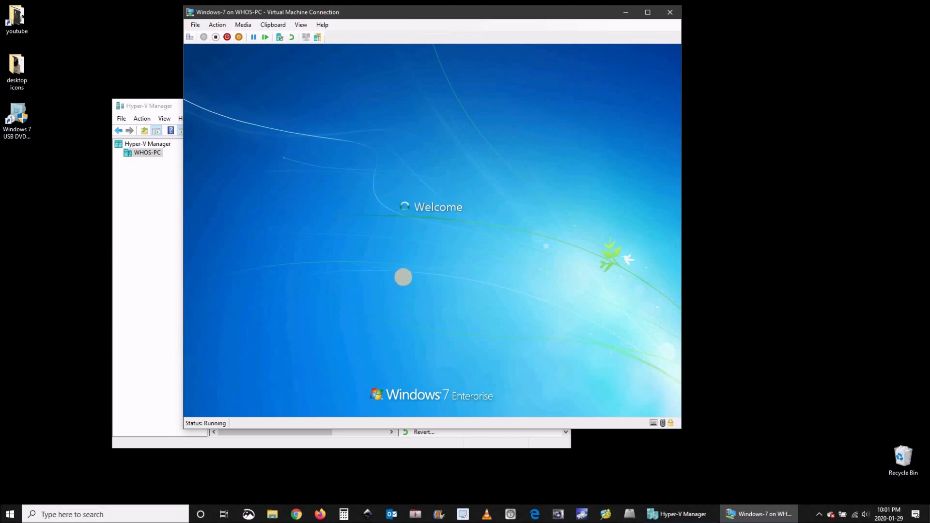